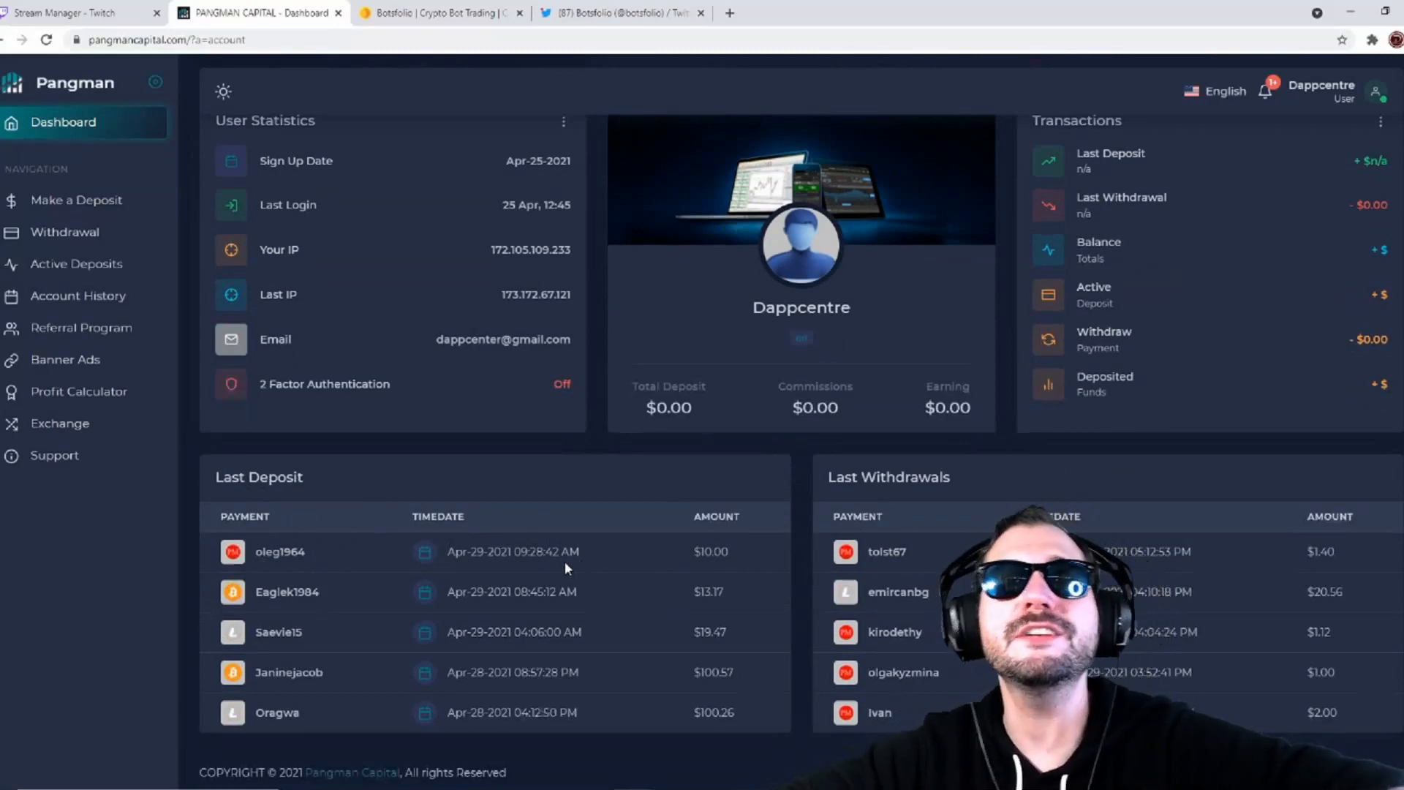
{"action": "mouse_move", "coordinate": [913, 495]}
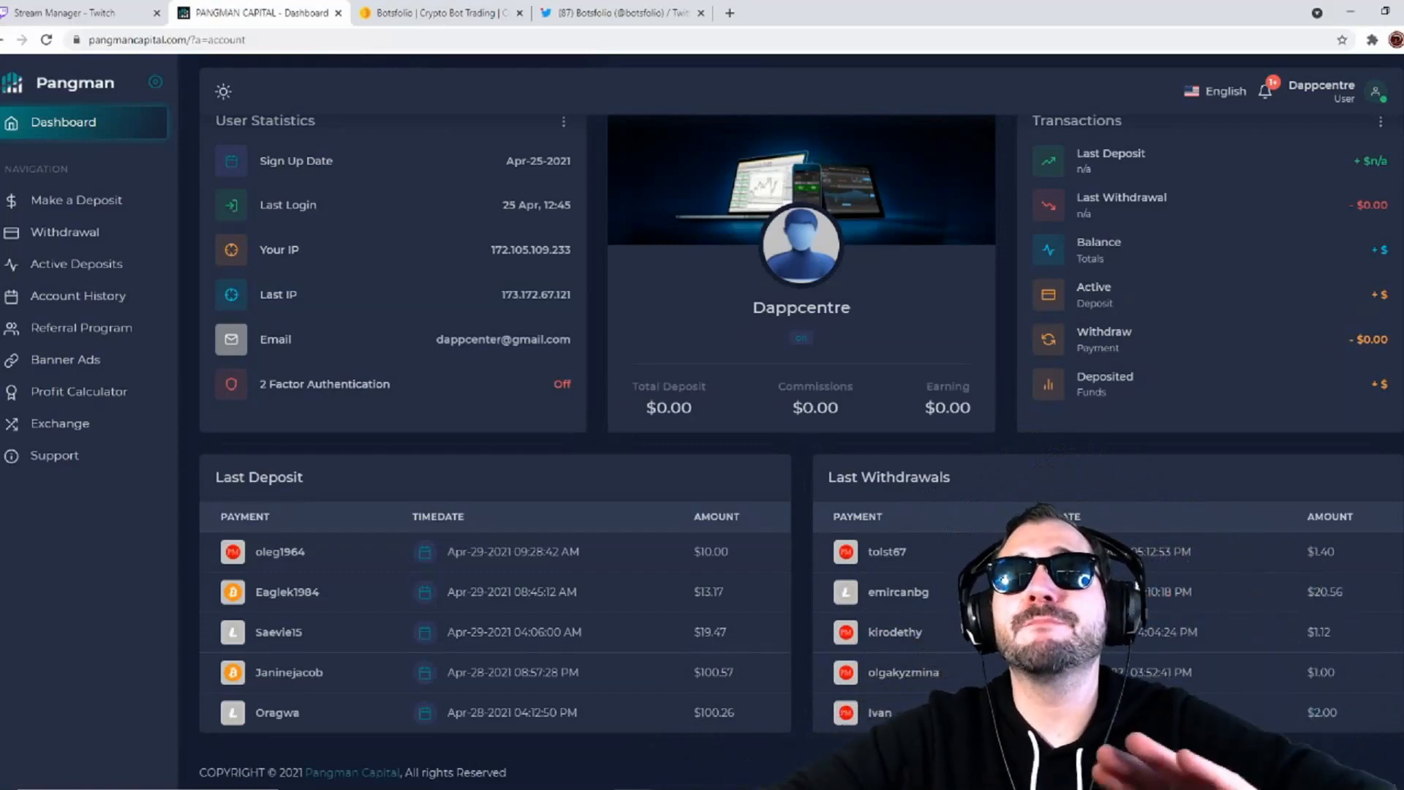
{"action": "mouse_move", "coordinate": [1156, 583]}
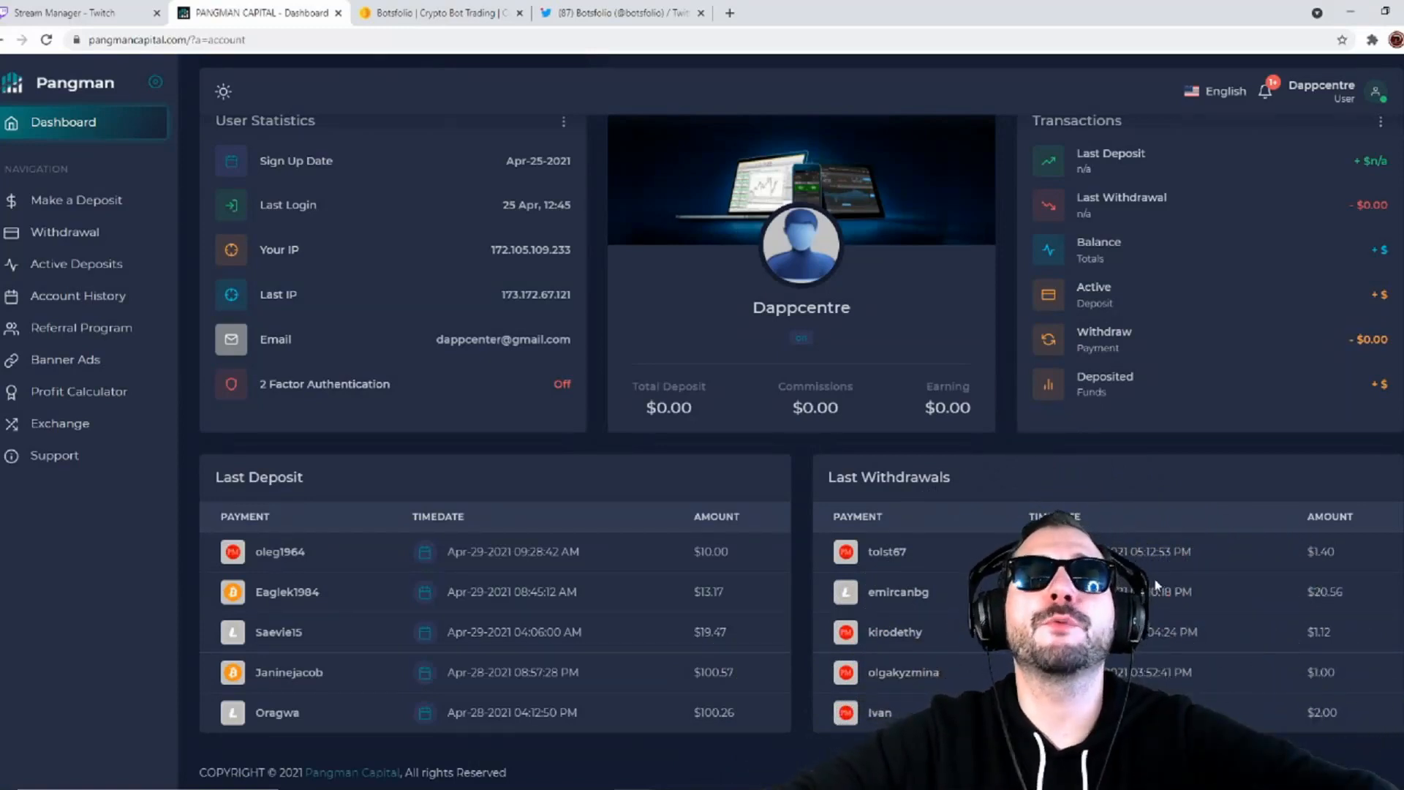
Scroll the homepage down toward the Promo Video section with its presentation video.
{"action": "scroll", "scroll_direction": "down", "scroll_amount": 3}
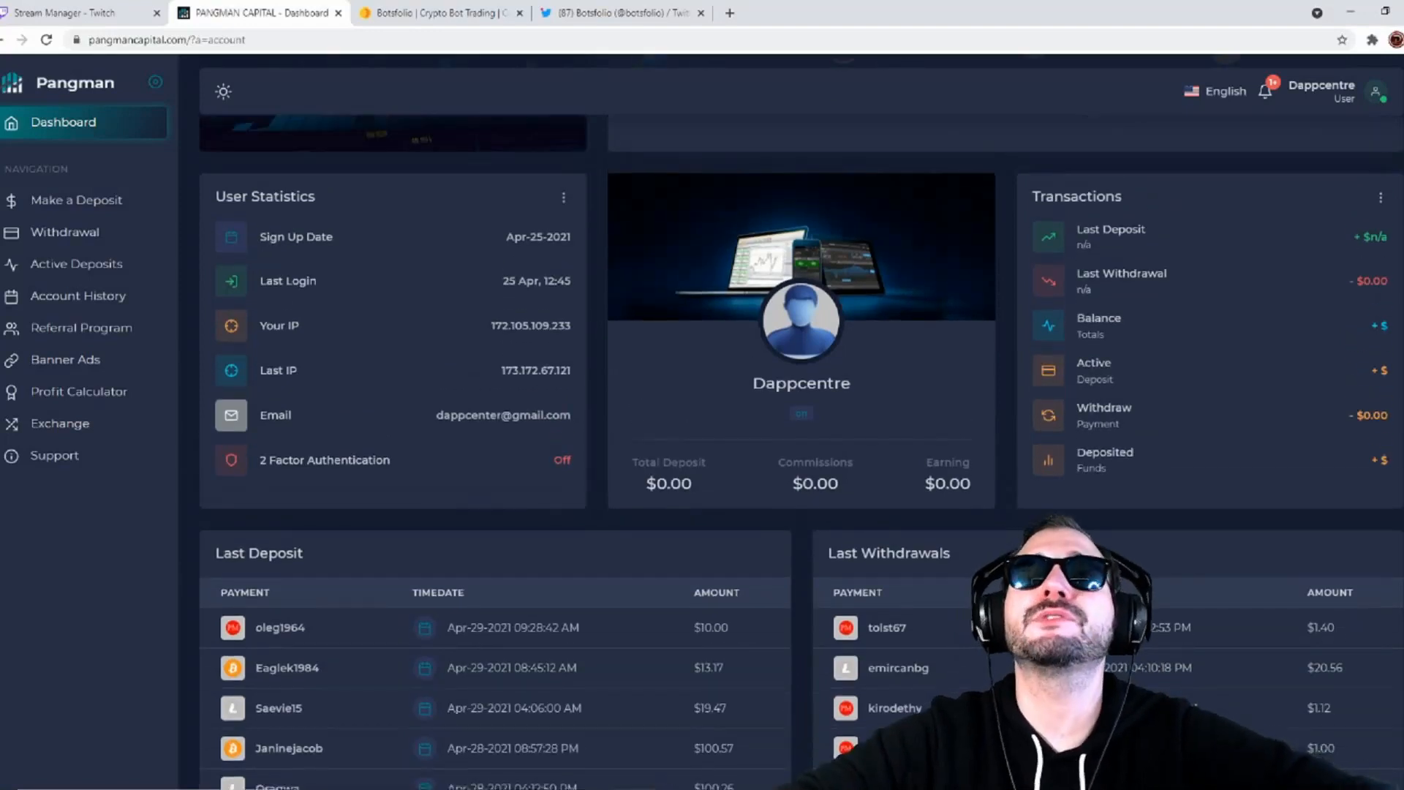
{"action": "scroll", "scroll_direction": "up", "scroll_amount": 3}
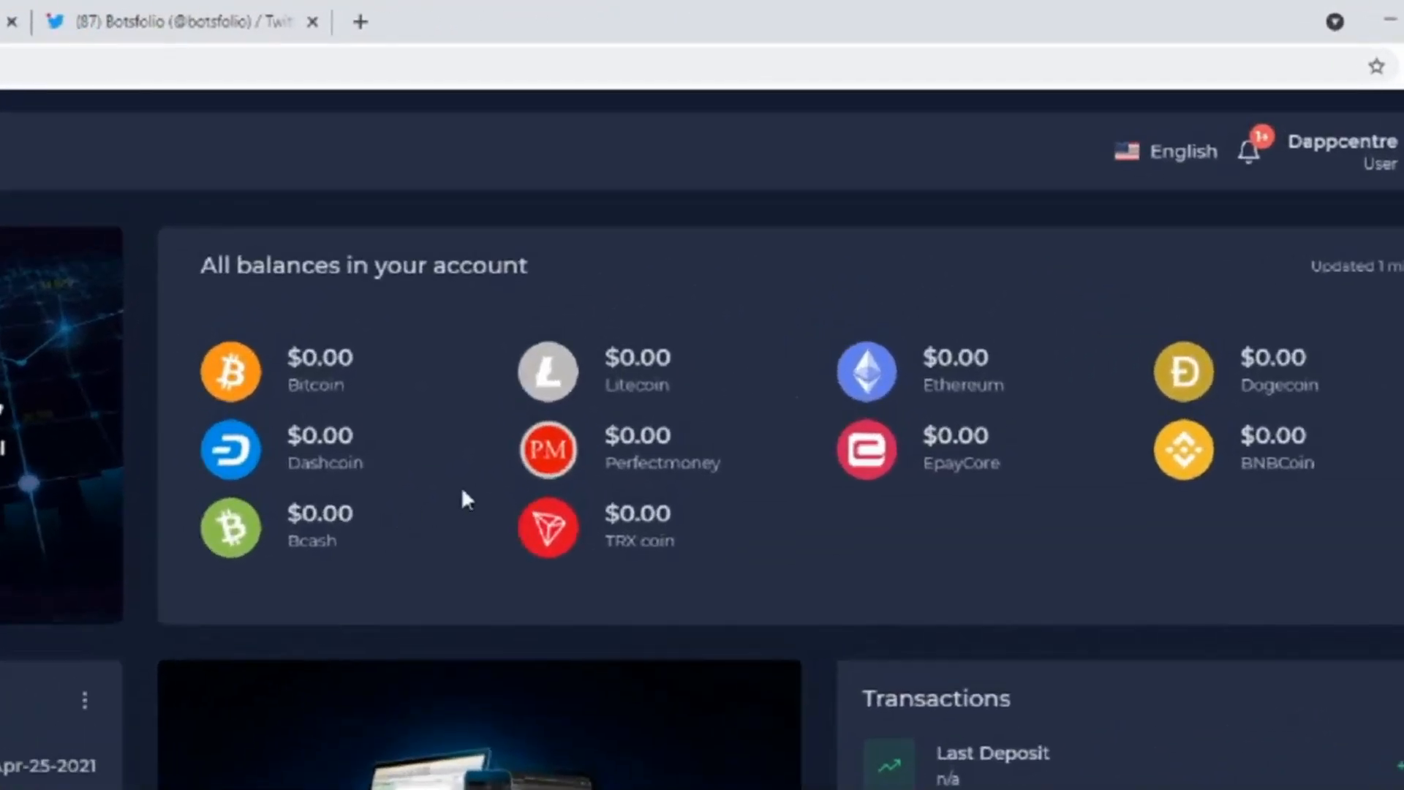
{"action": "mouse_move", "coordinate": [683, 690]}
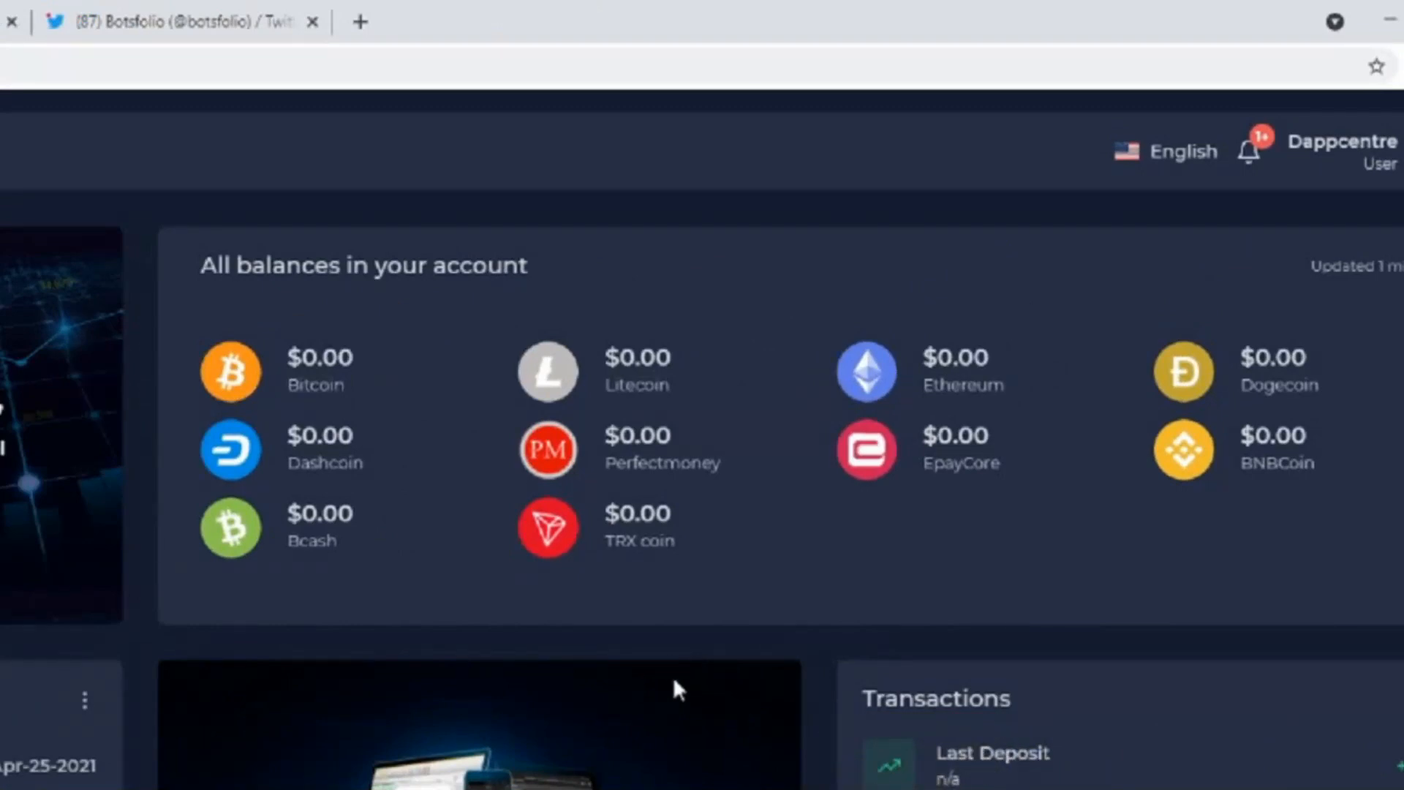
{"action": "mouse_move", "coordinate": [734, 645]}
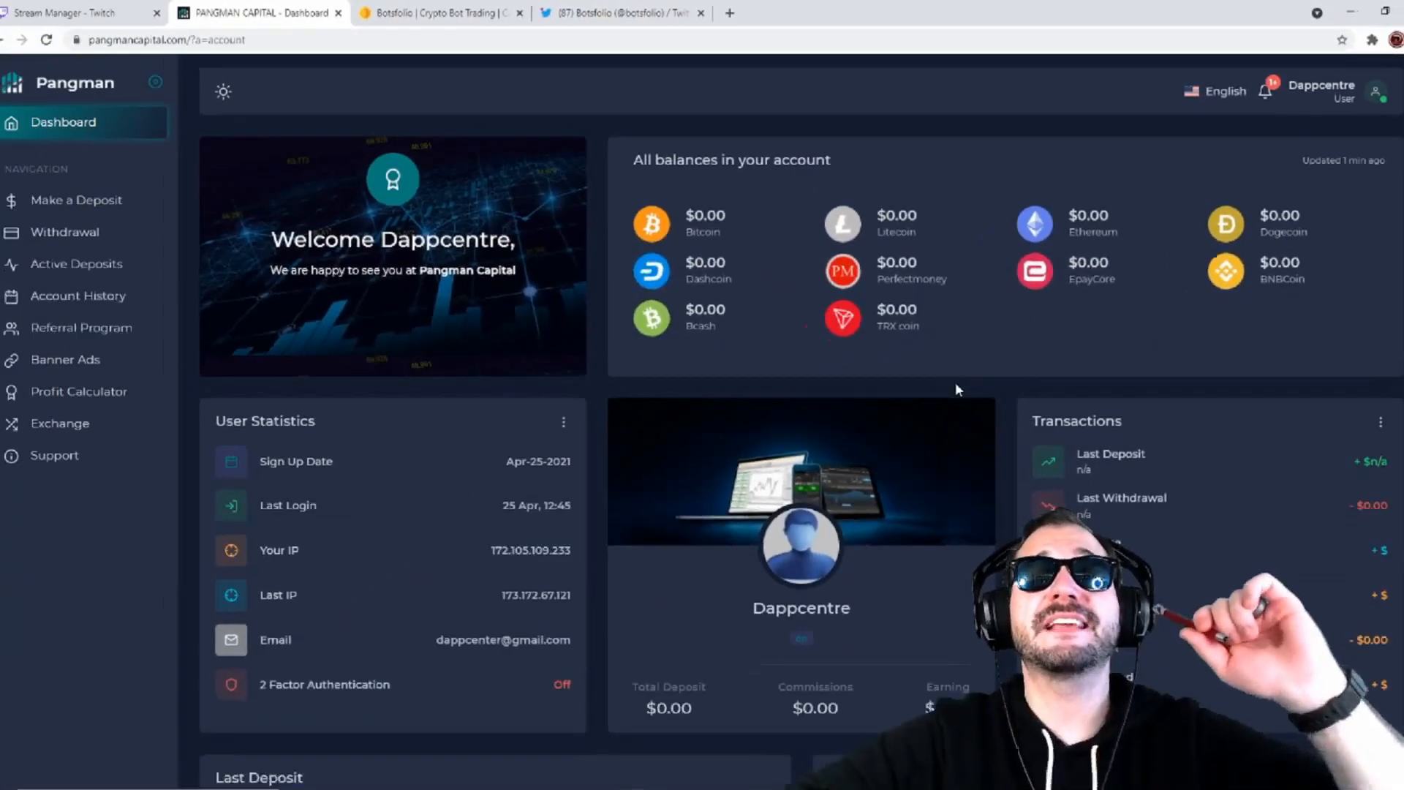
{"action": "scroll", "scroll_direction": "down", "scroll_amount": 3}
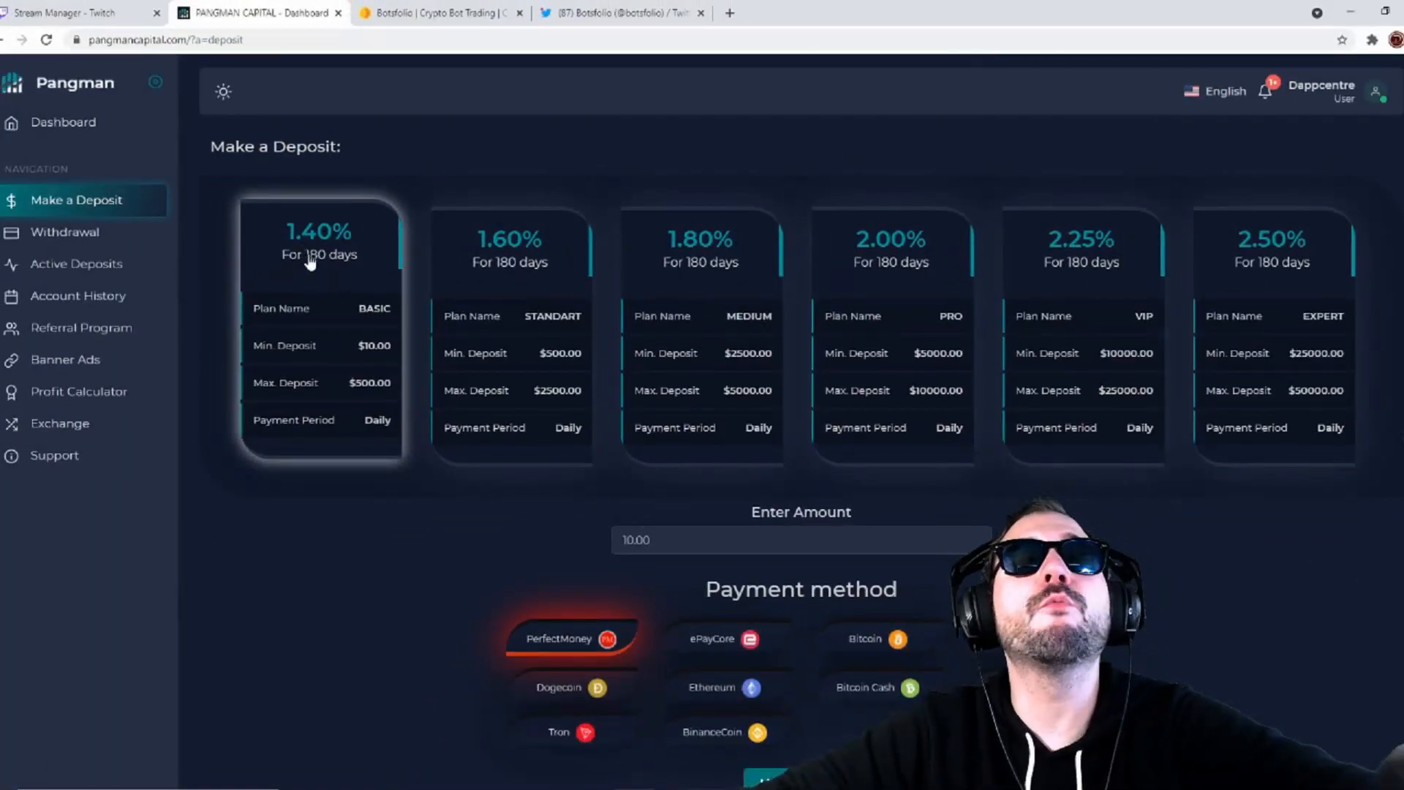
{"action": "mouse_move", "coordinate": [331, 394]}
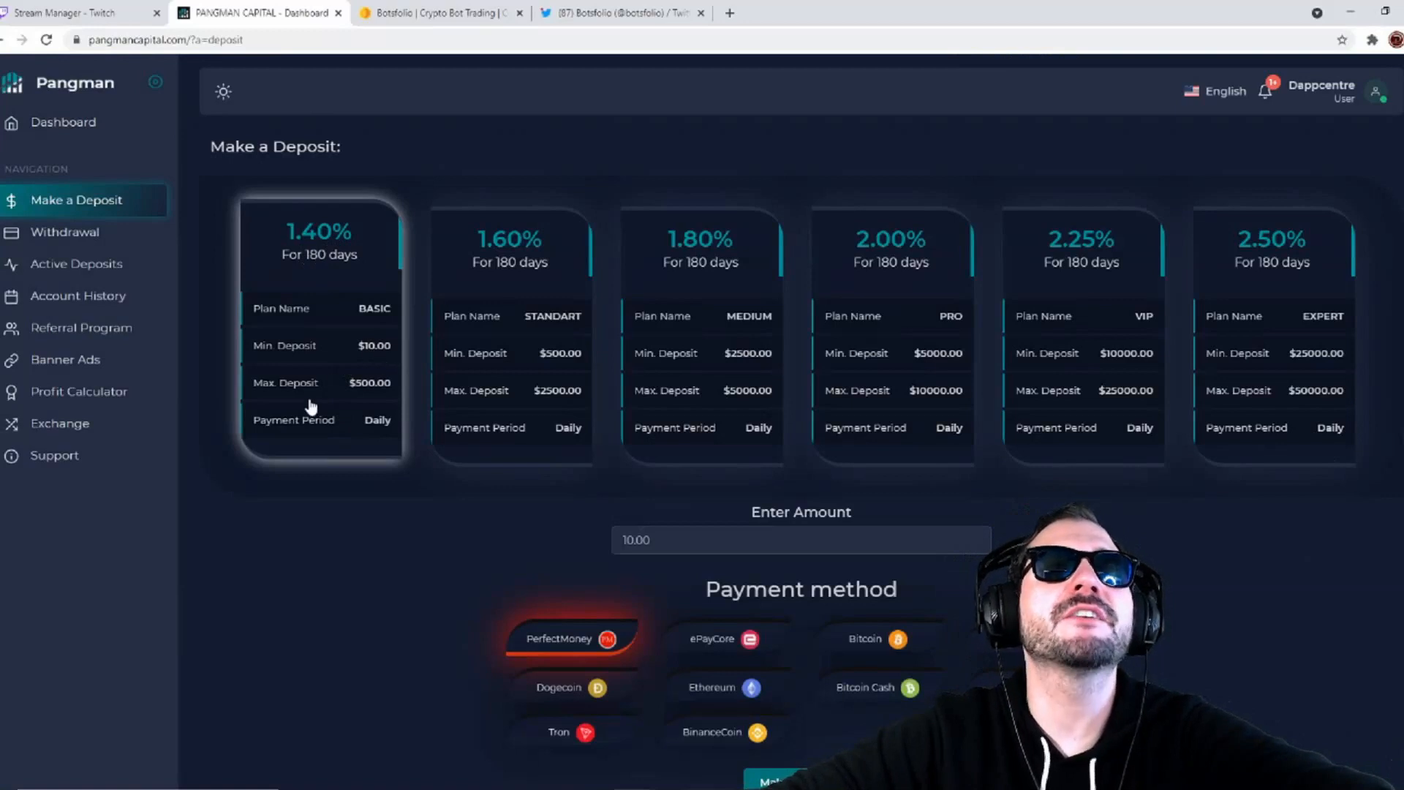
{"action": "mouse_move", "coordinate": [374, 447]}
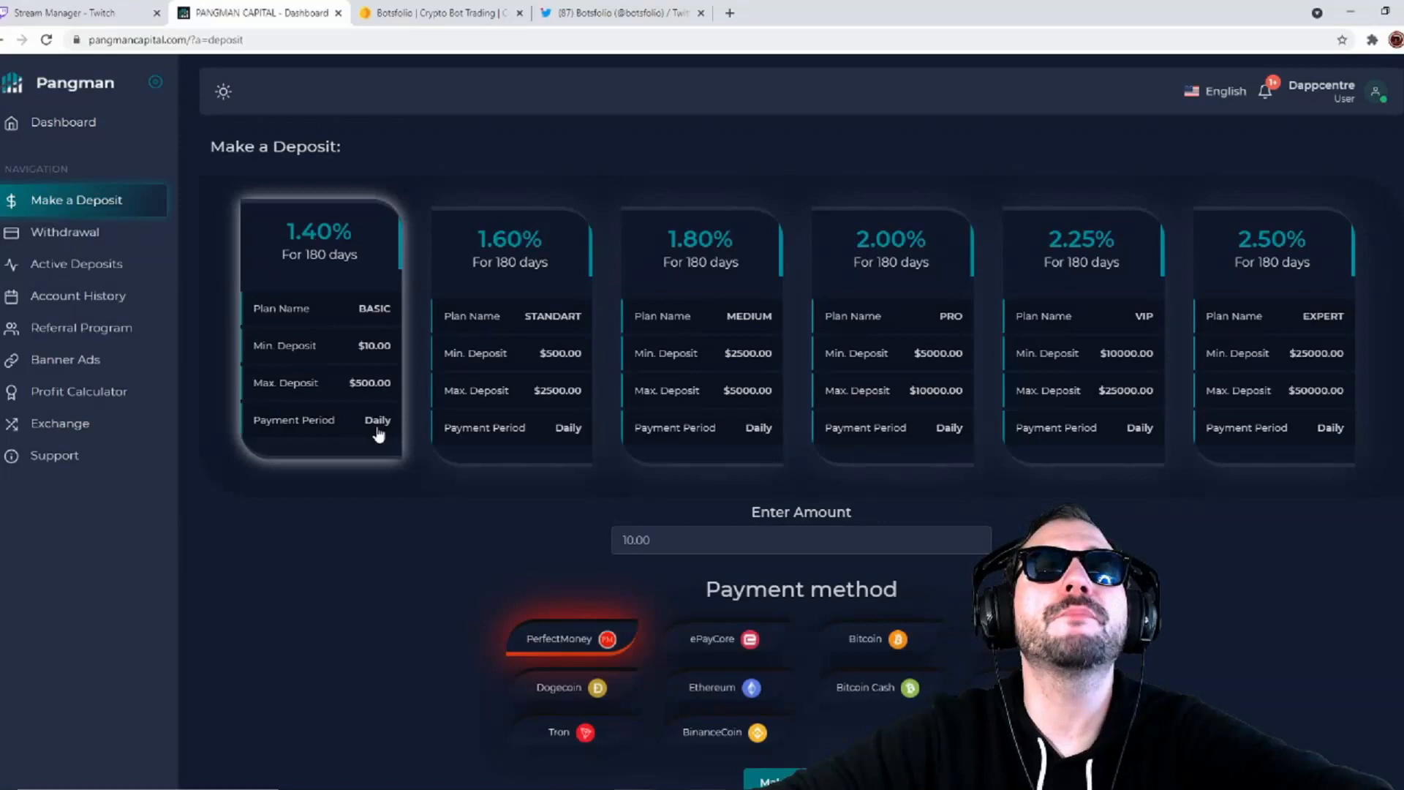
{"action": "mouse_move", "coordinate": [648, 276]}
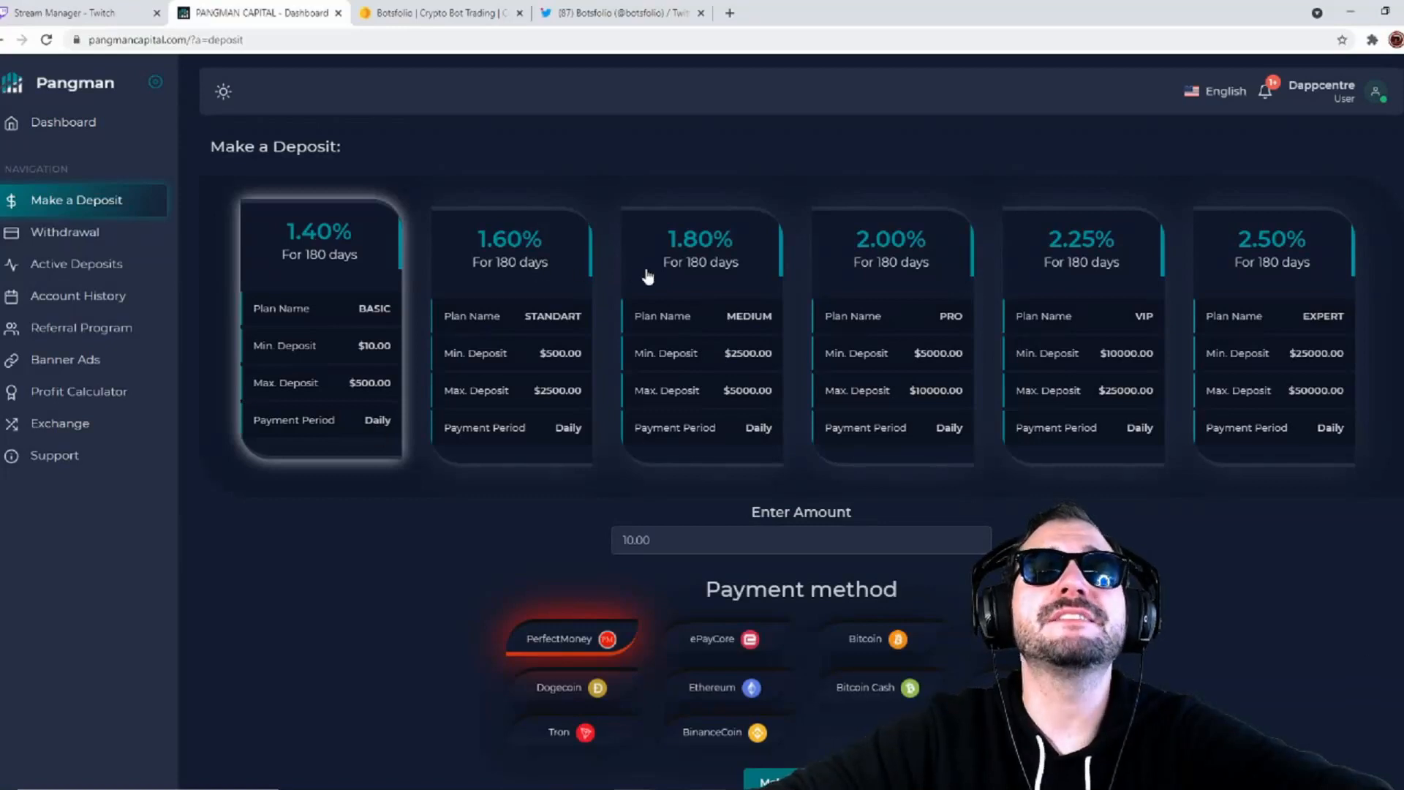
{"action": "mouse_move", "coordinate": [527, 276]}
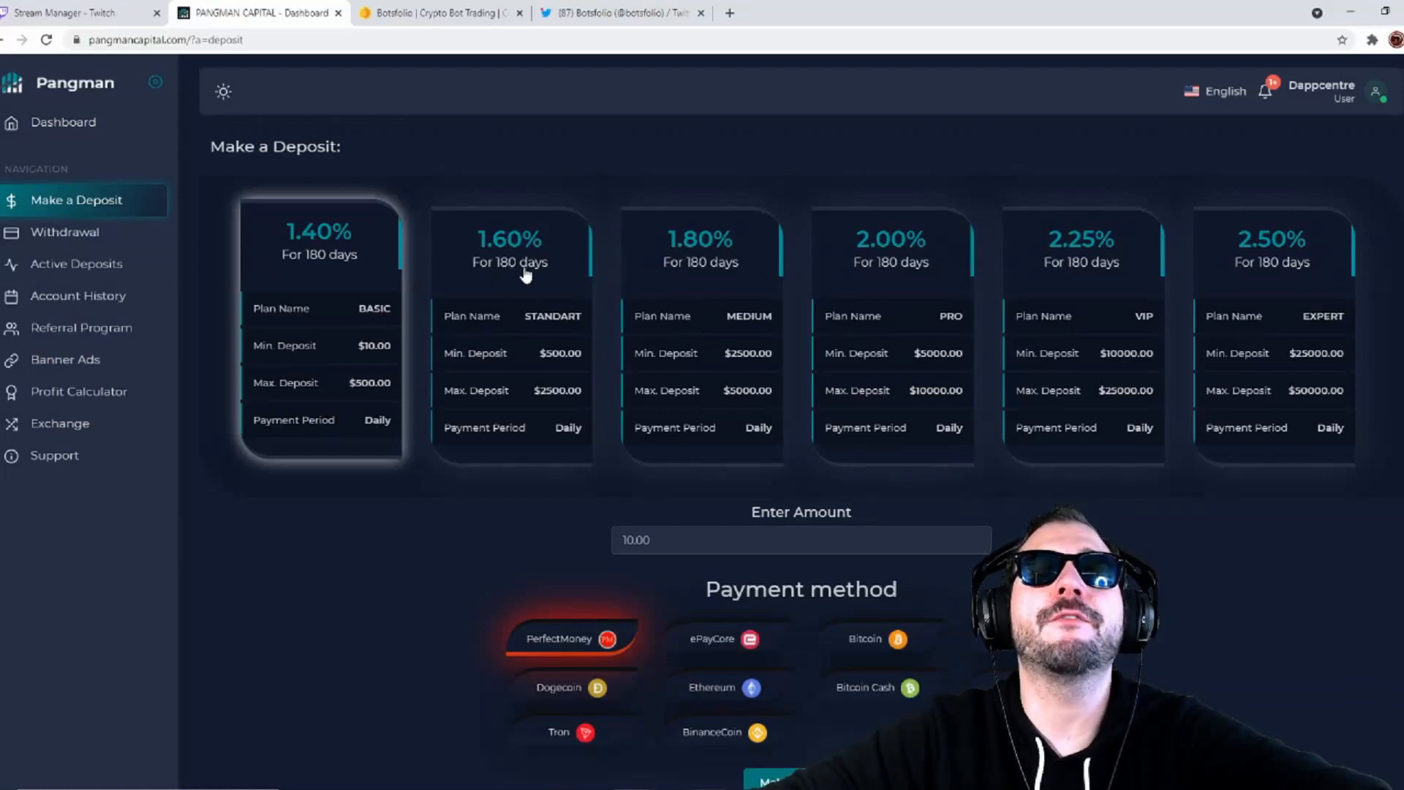
{"action": "mouse_move", "coordinate": [539, 383]}
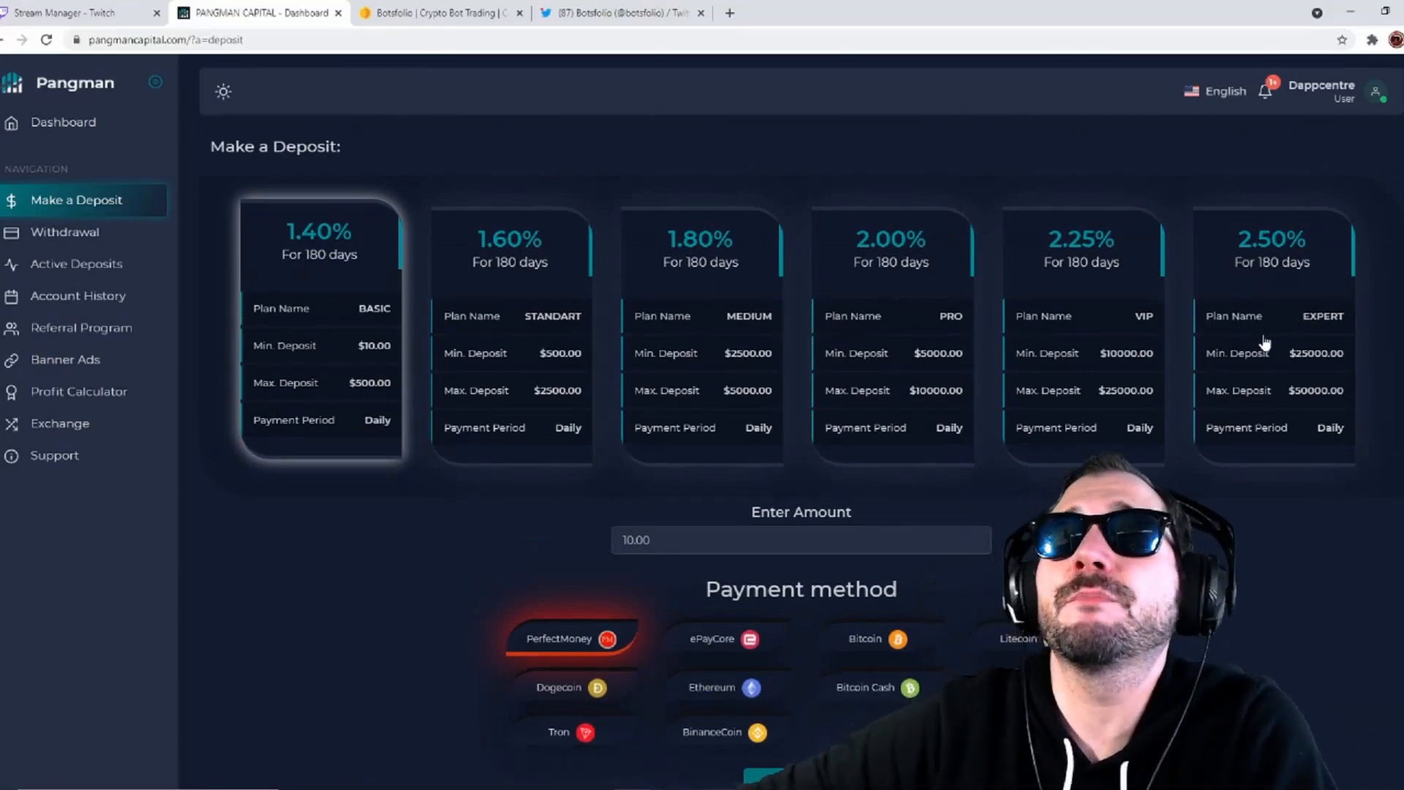
{"action": "scroll", "scroll_direction": "down", "scroll_amount": 3}
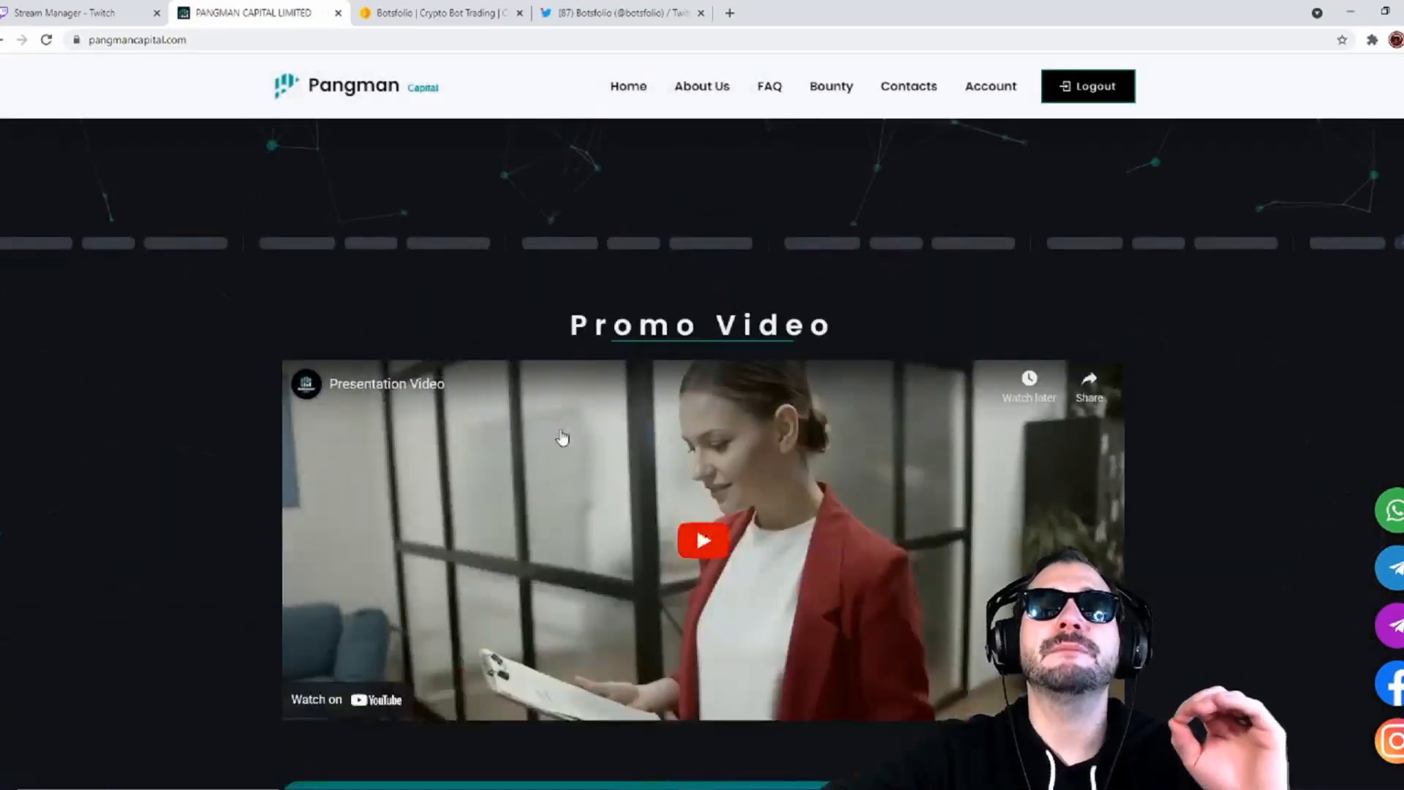
Play the Promo Video presentation through to its closing logo screen.
{"action": "scroll", "scroll_direction": "up", "scroll_amount": 3}
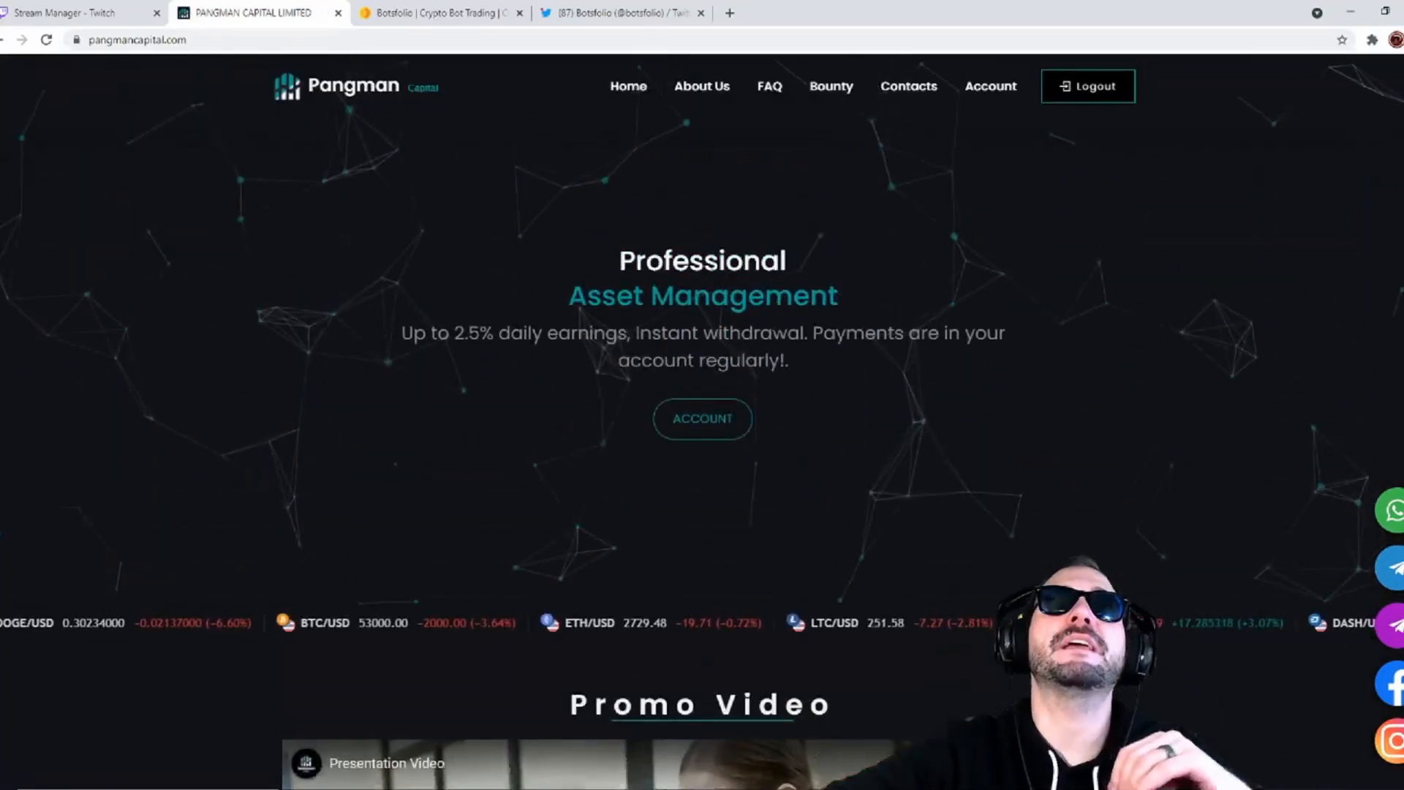
{"action": "scroll", "scroll_direction": "down", "scroll_amount": 3}
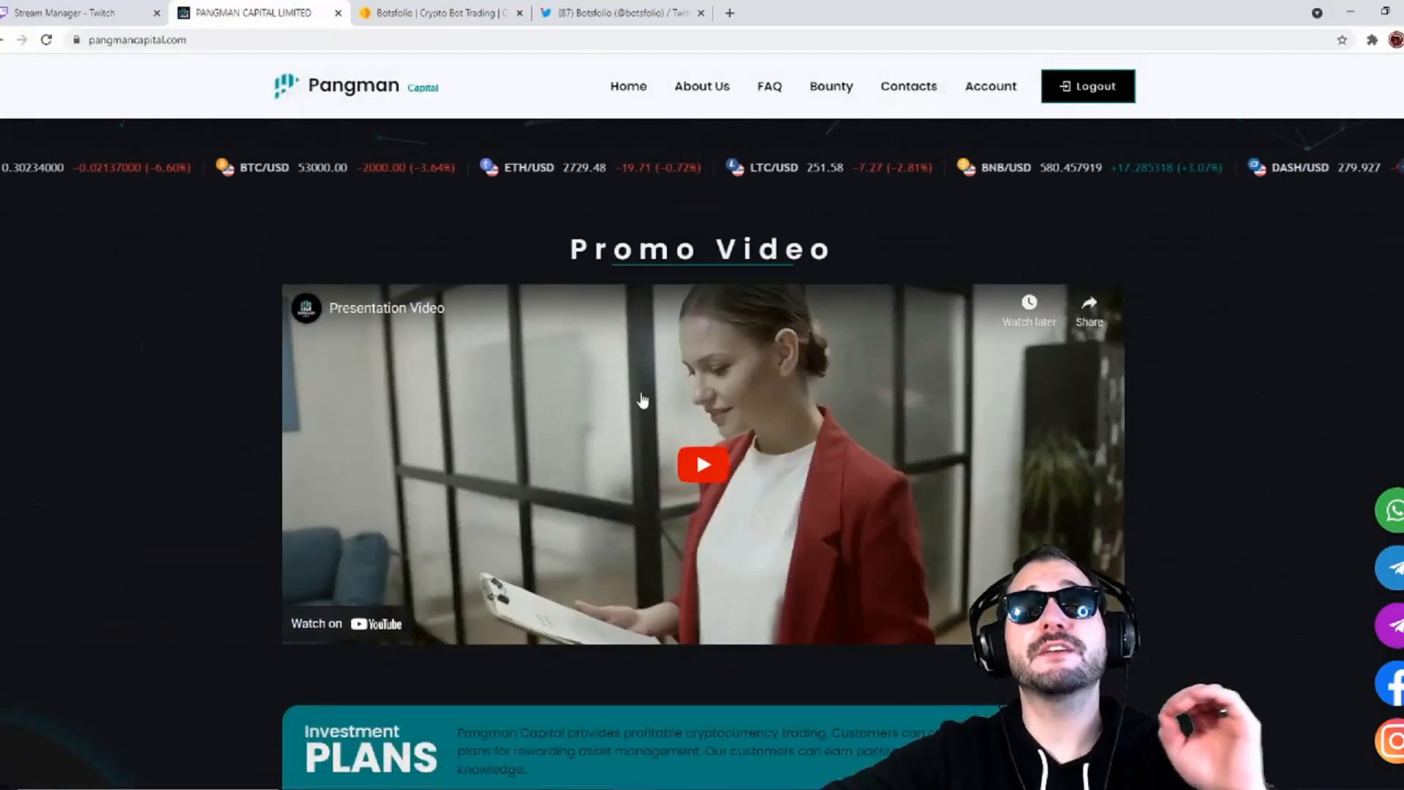
{"action": "scroll", "scroll_direction": "down", "scroll_amount": 3}
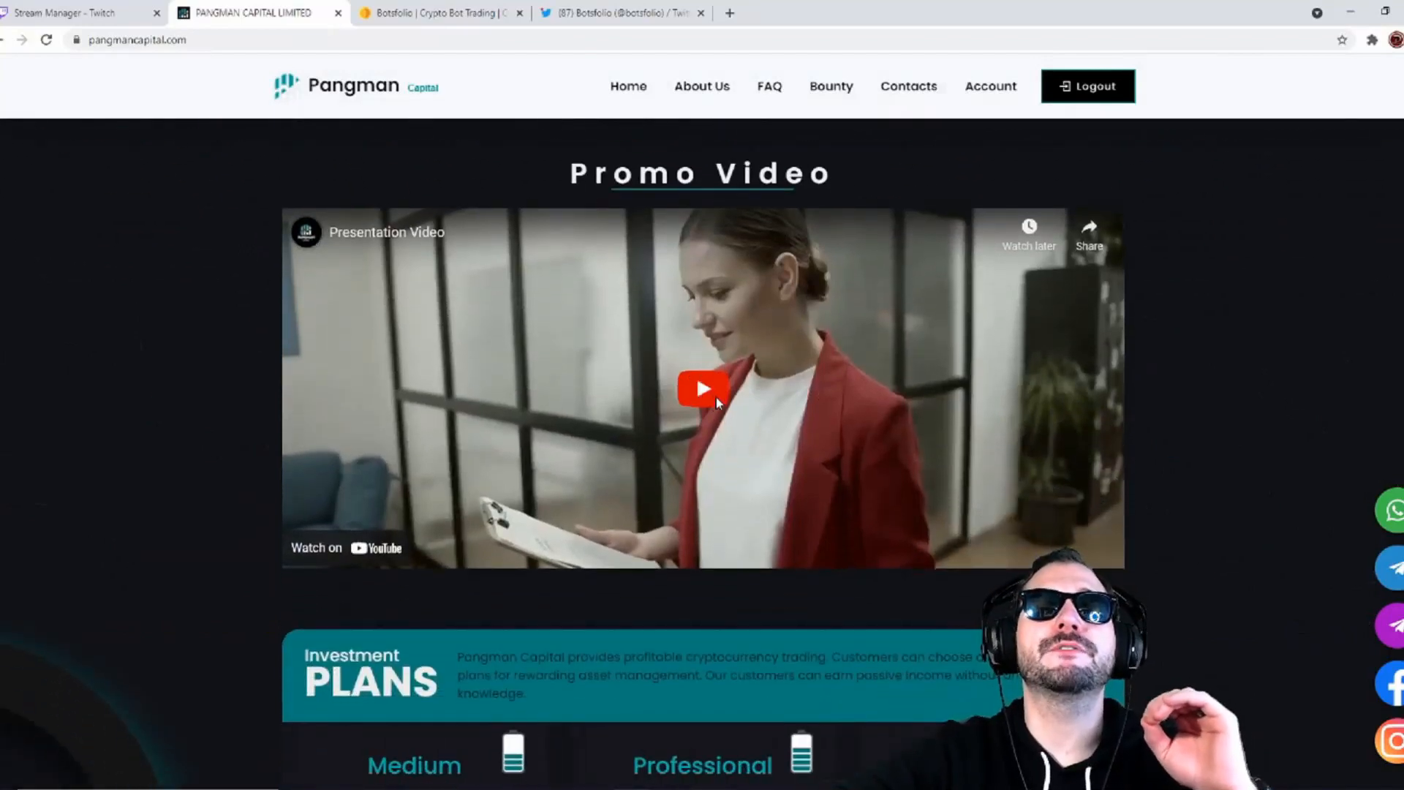
{"action": "left_click", "coordinate": [702, 388]}
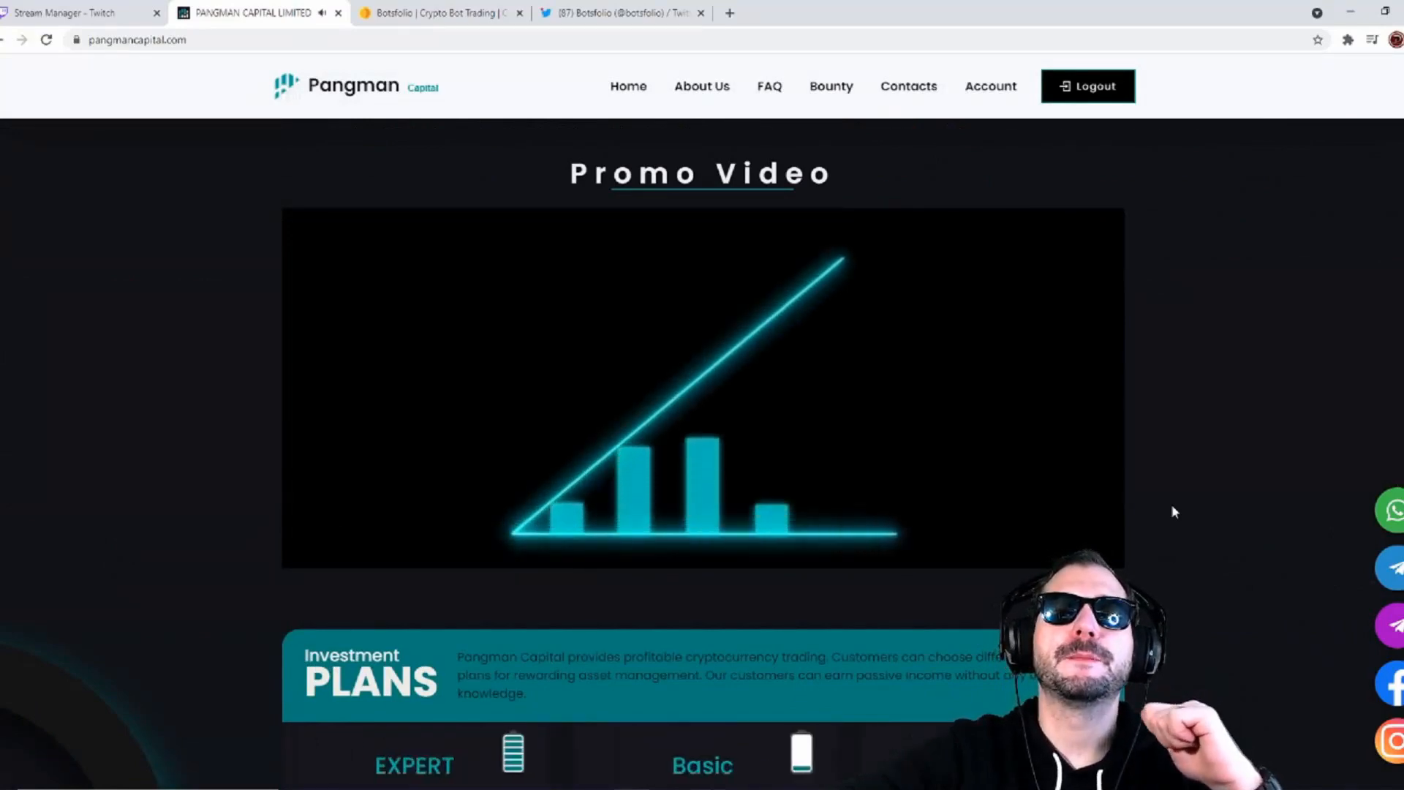
{"action": "left_click", "coordinate": [702, 389]}
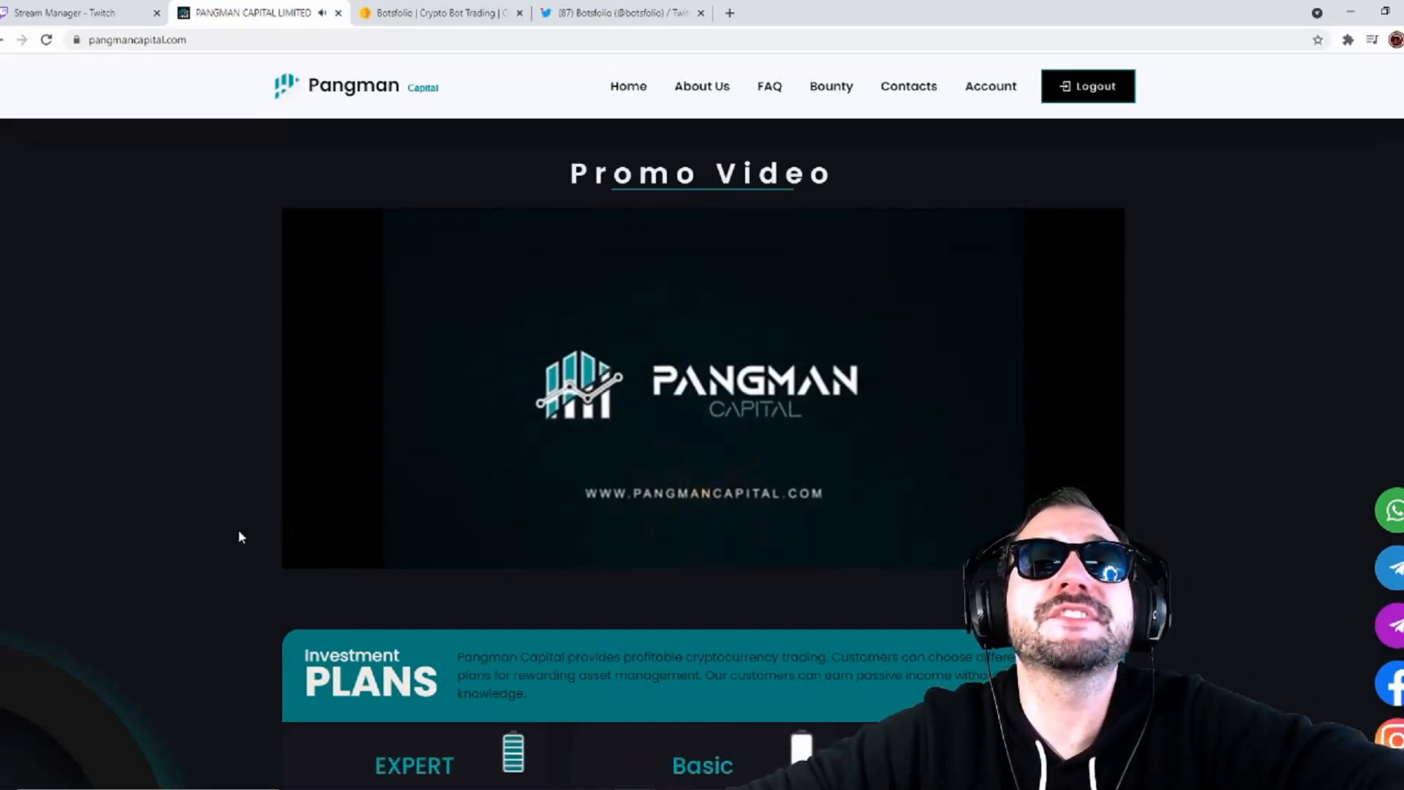
Scroll to the Profit Calculator showing the Expert plan at 25000: $625 daily, $112,500 total.
{"action": "scroll", "scroll_direction": "down", "scroll_amount": 3}
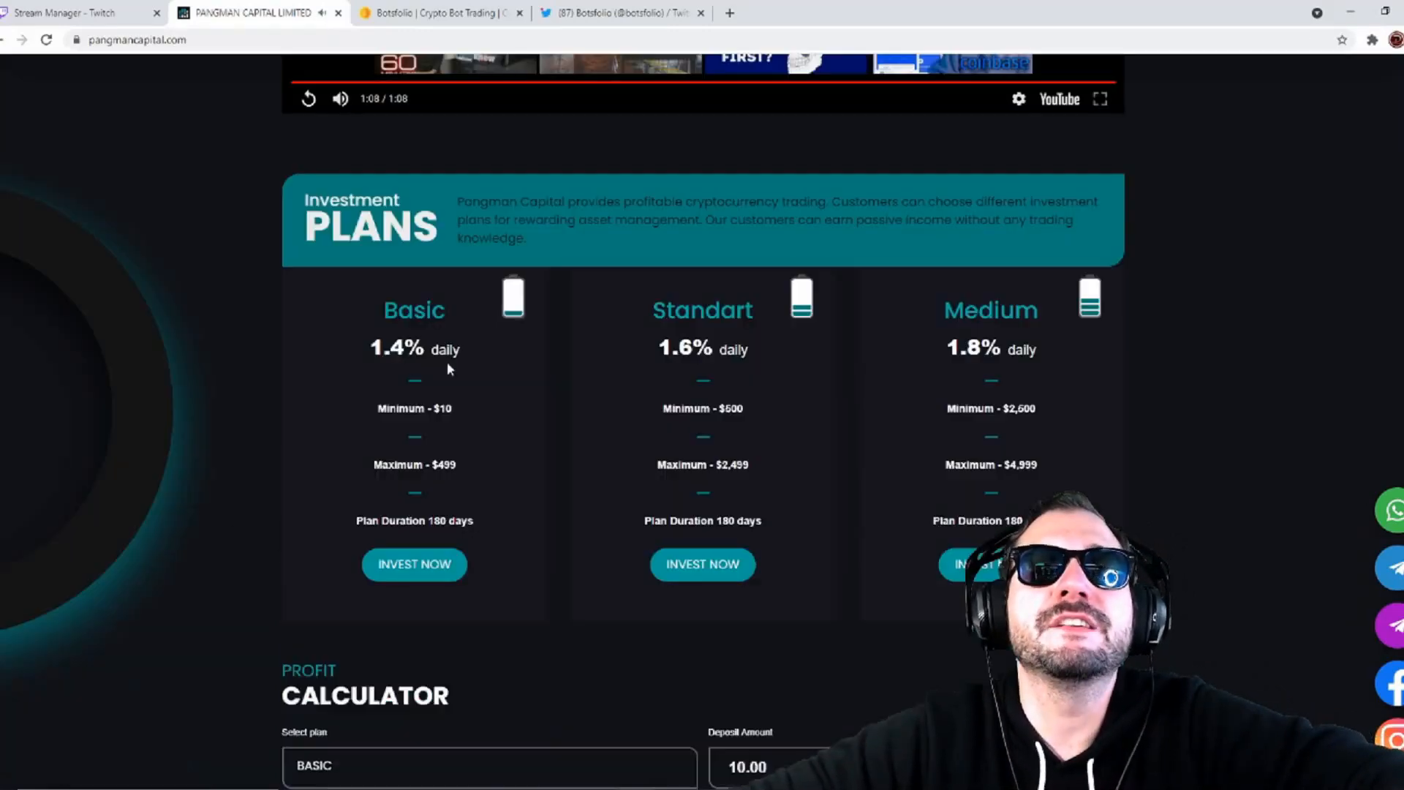
{"action": "scroll", "scroll_direction": "down", "scroll_amount": 3}
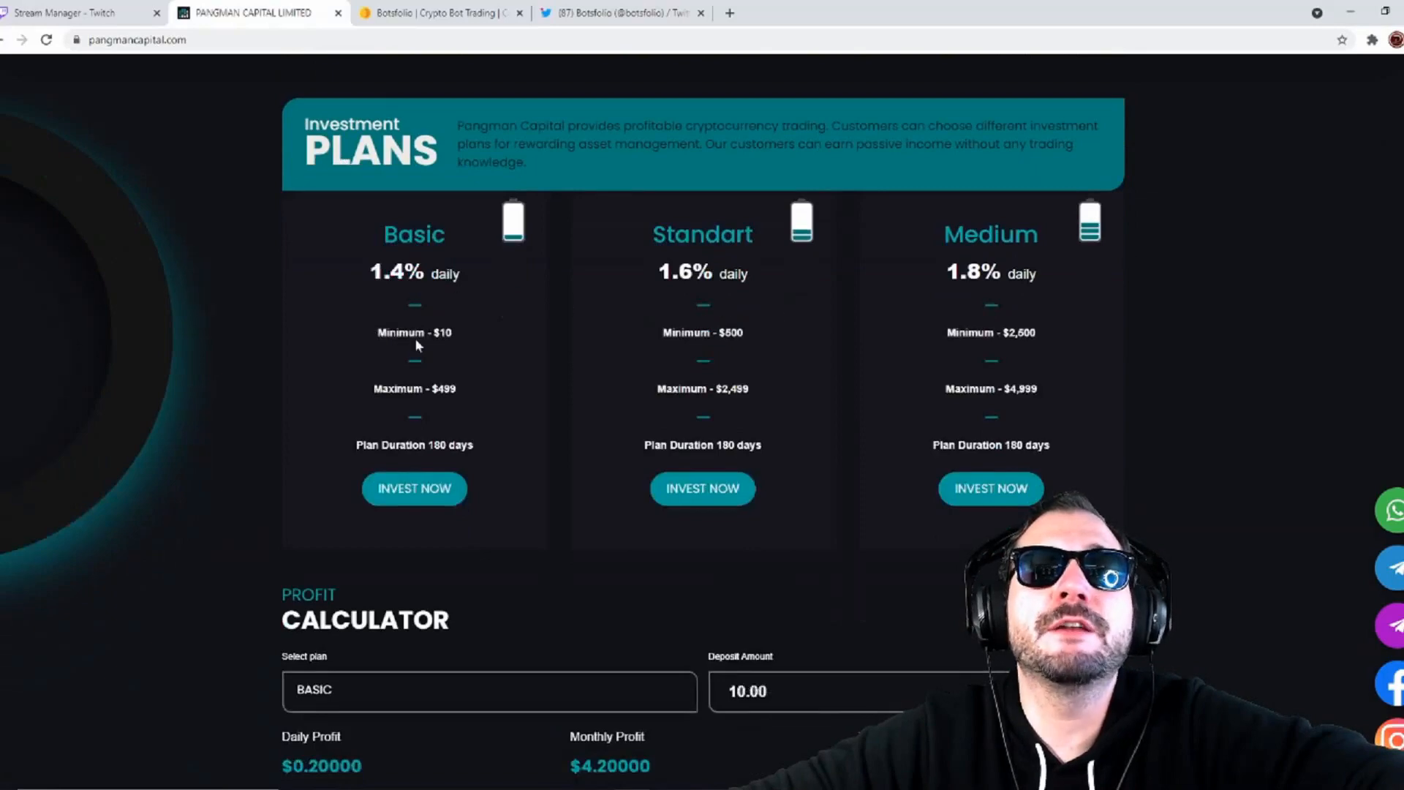
{"action": "scroll", "scroll_direction": "down", "scroll_amount": 3}
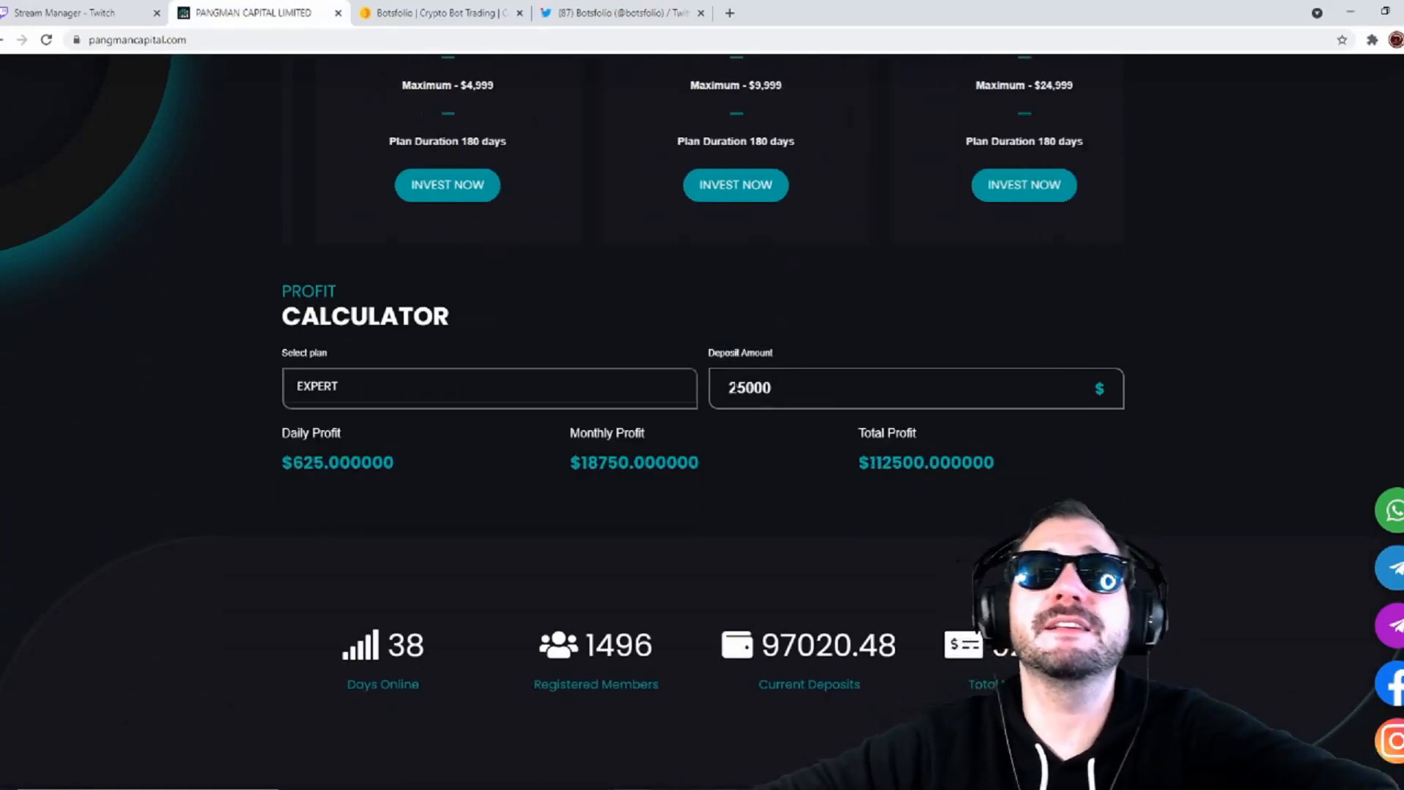
Scroll to the statistics counters: 38 days online, 1496 members, 97020.48 current deposits.
{"action": "scroll", "scroll_direction": "down", "scroll_amount": 3}
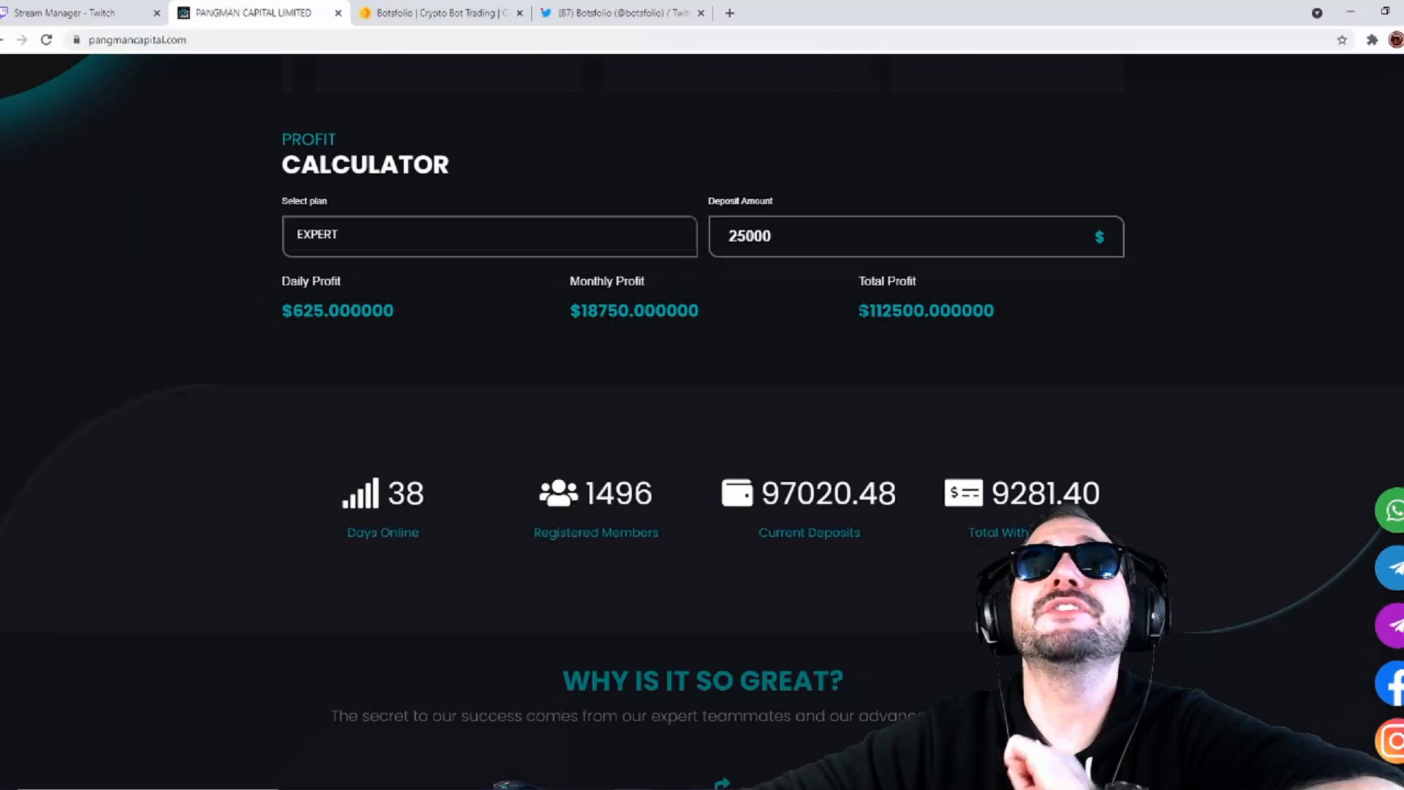
{"action": "mouse_move", "coordinate": [775, 279]}
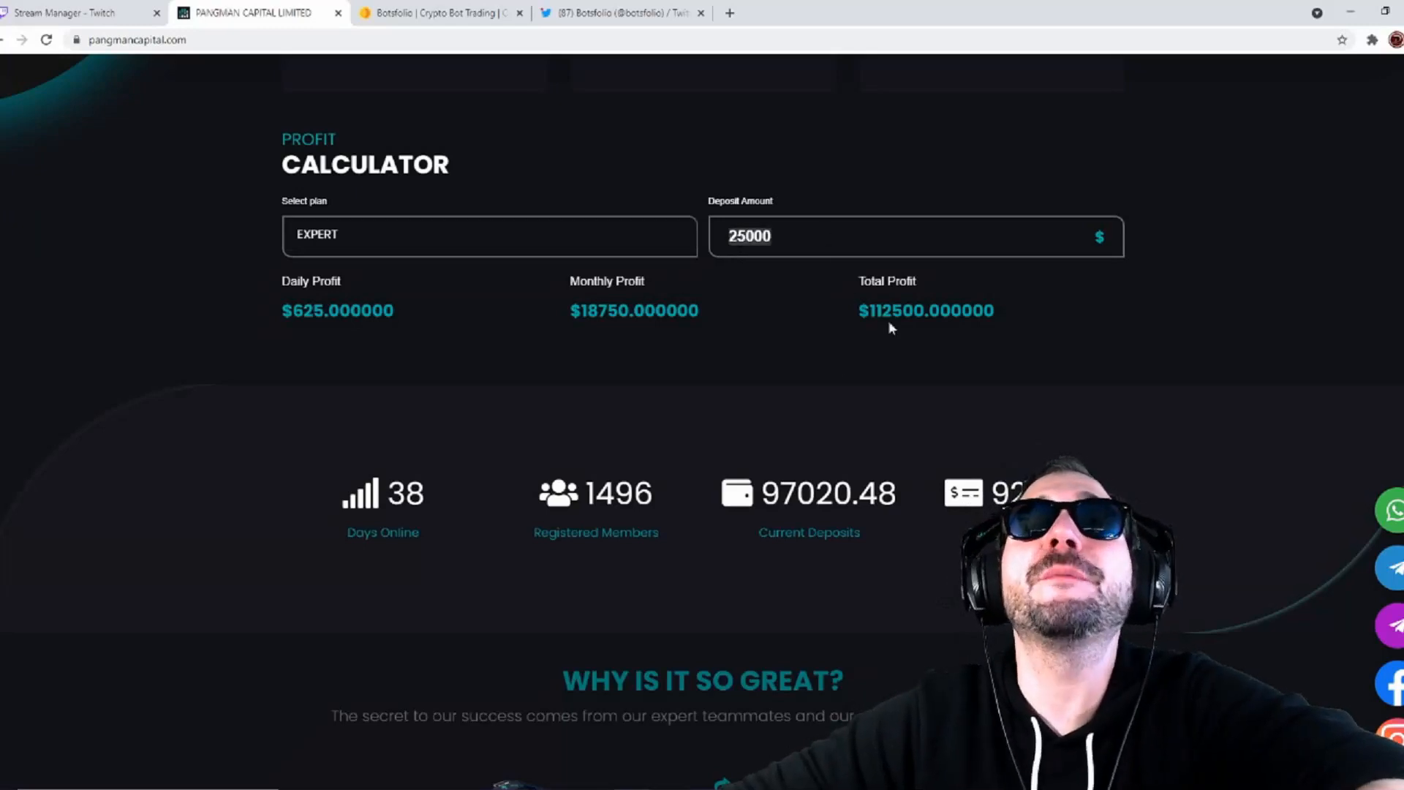
{"action": "mouse_move", "coordinate": [790, 362]}
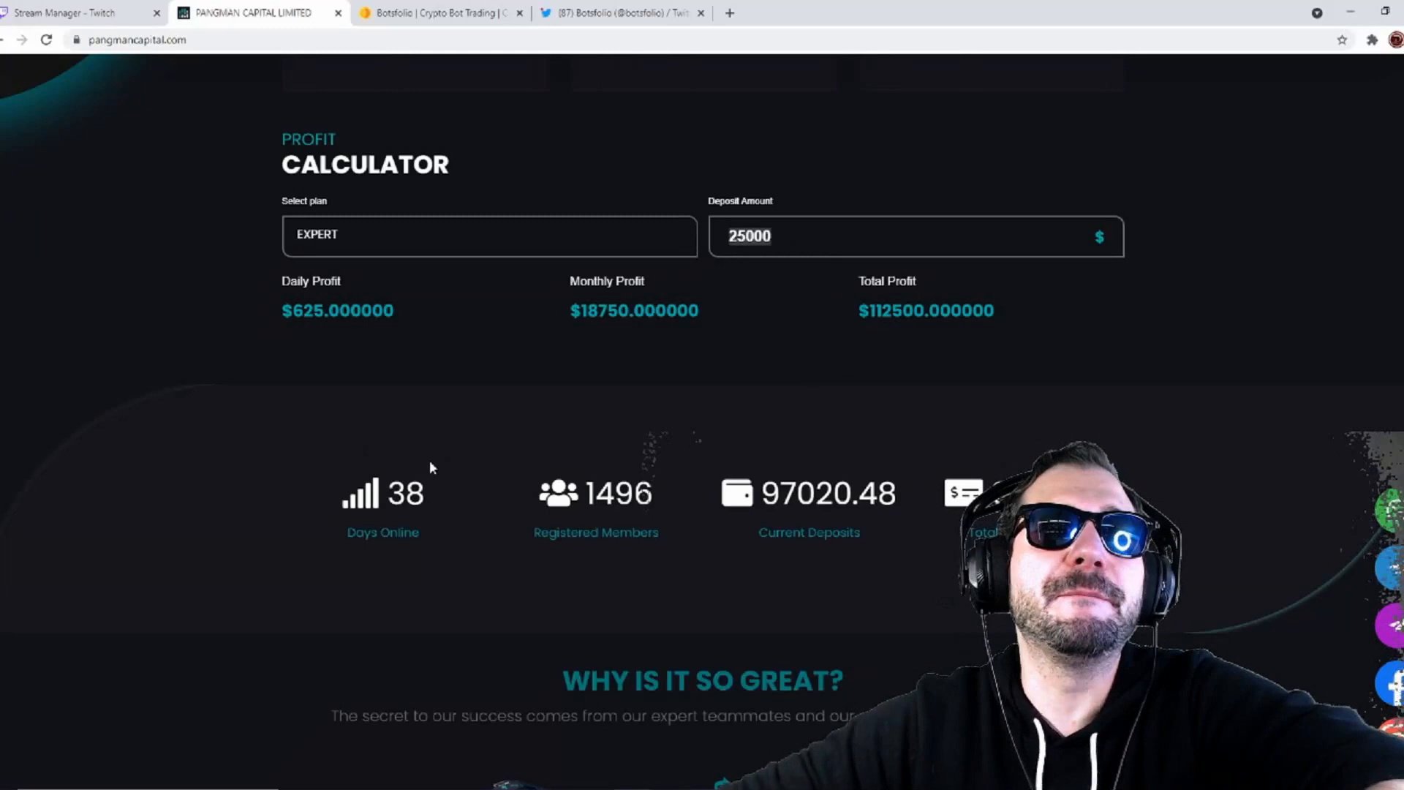
{"action": "scroll", "scroll_direction": "down", "scroll_amount": 3}
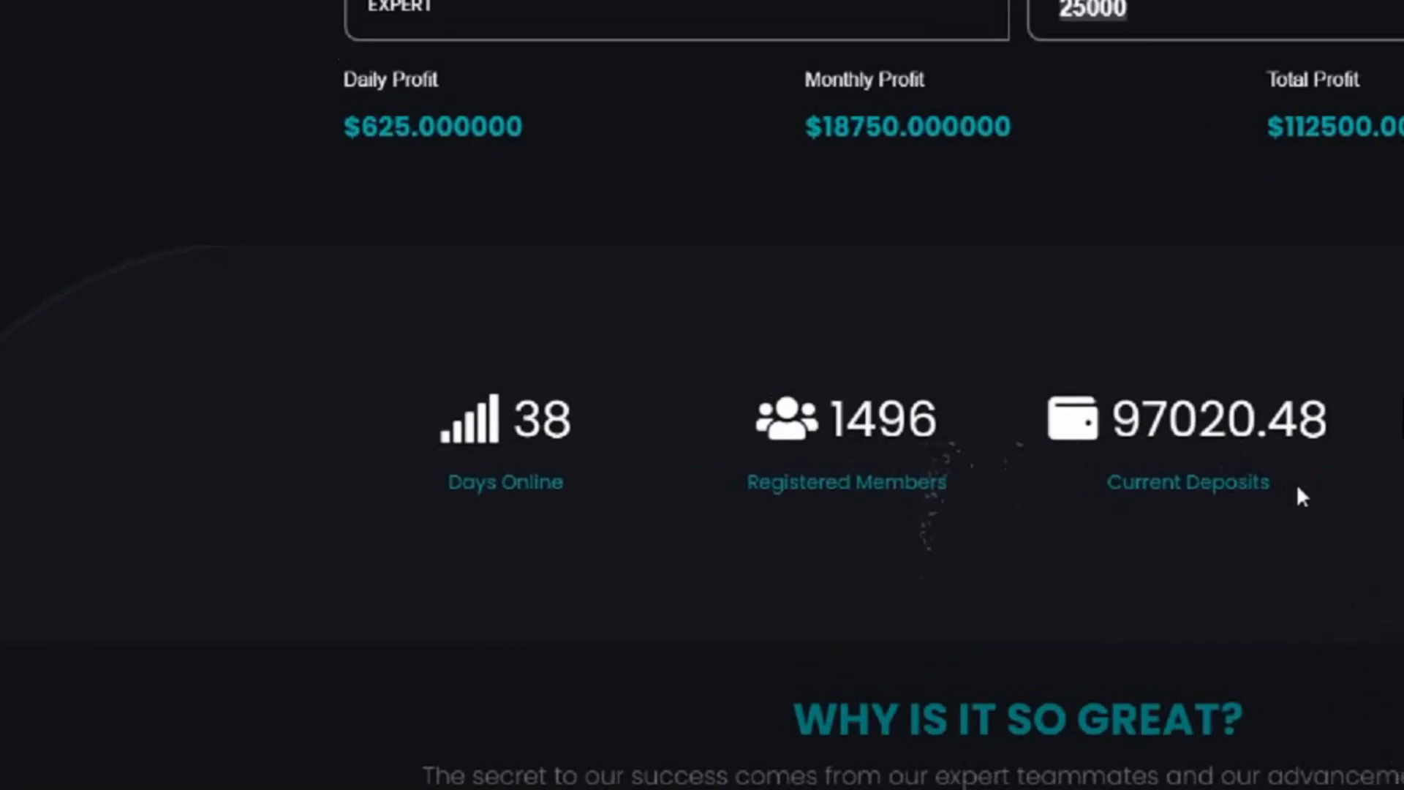
{"action": "mouse_move", "coordinate": [931, 502]}
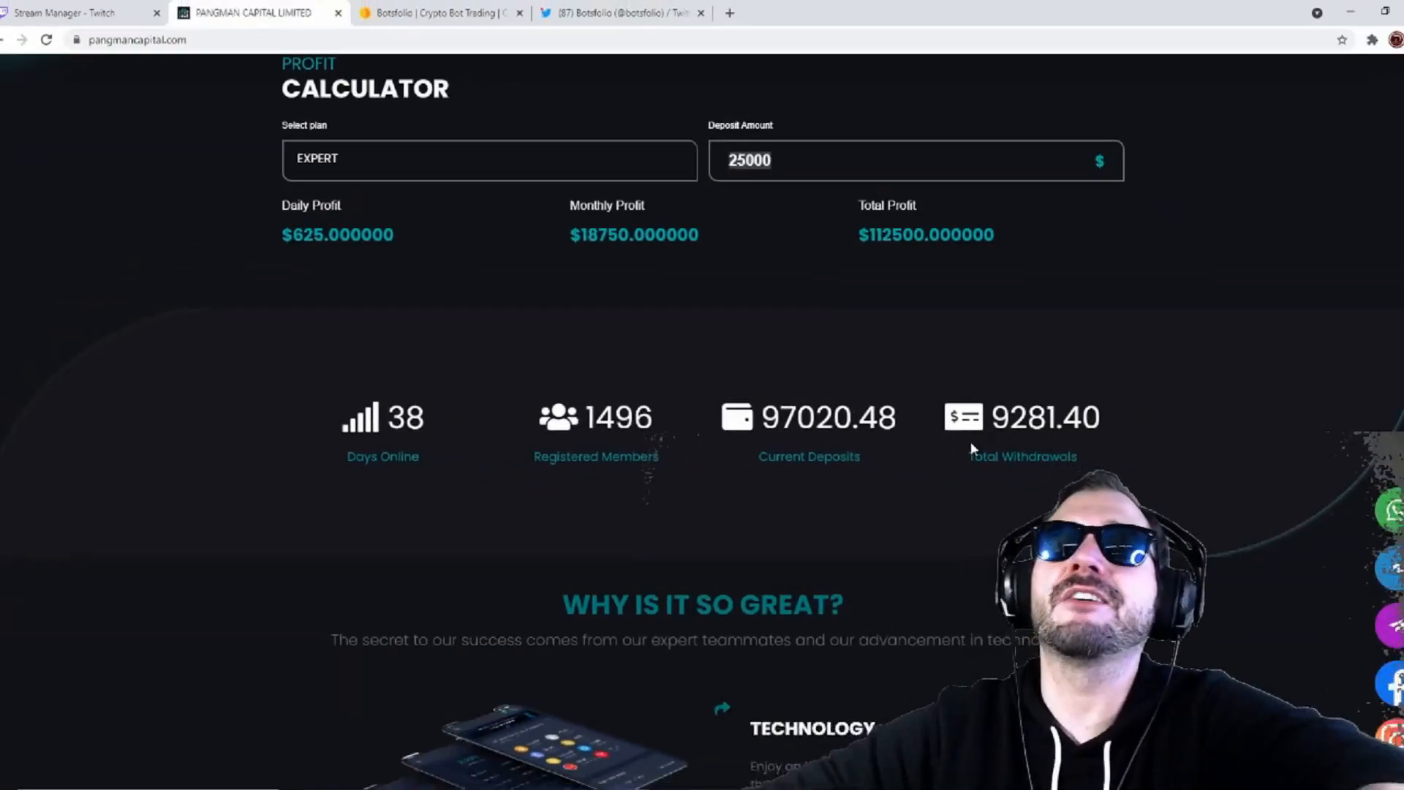
Scroll to 'Why is it so great?' and the Forex, Stock Market and Securities feature cards.
{"action": "scroll", "scroll_direction": "down", "scroll_amount": 3}
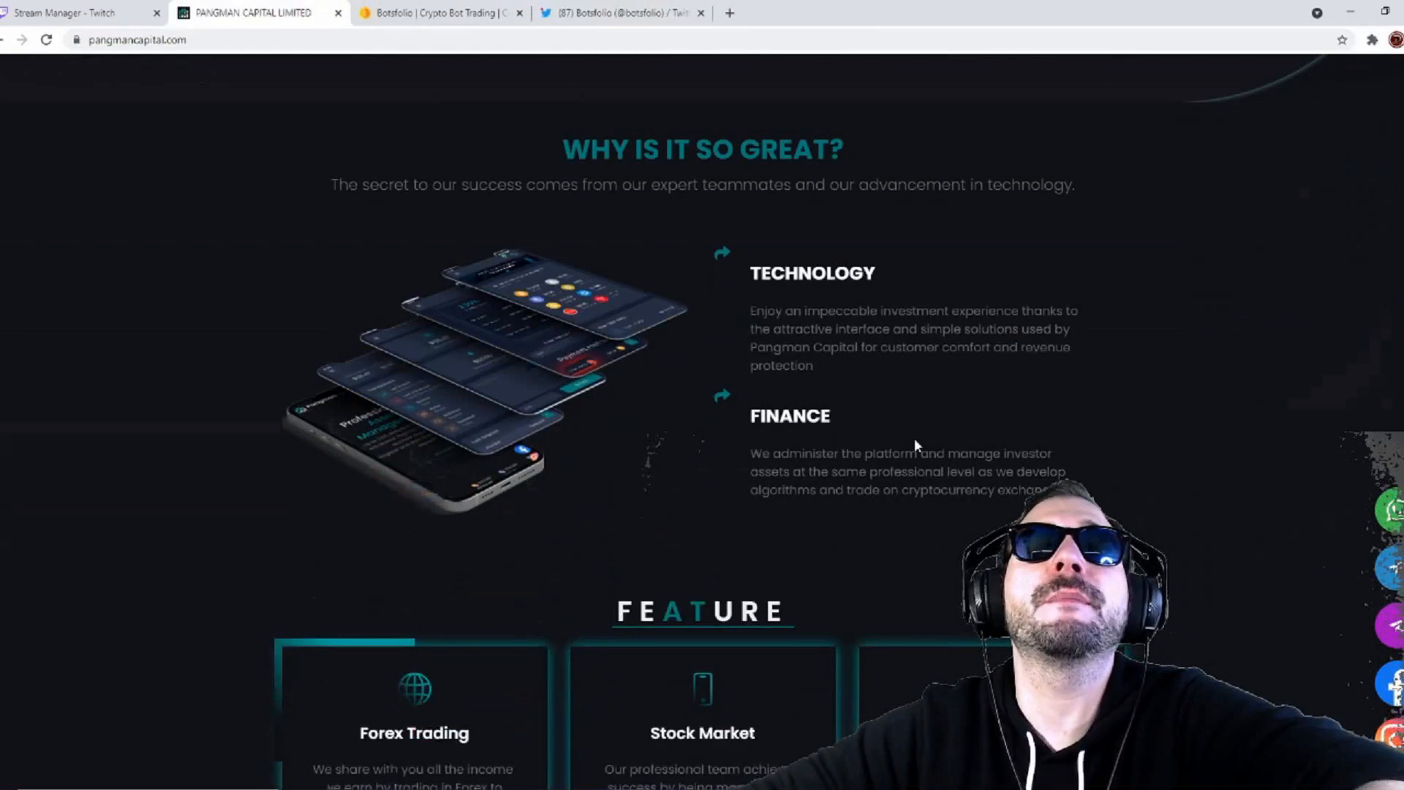
{"action": "mouse_move", "coordinate": [876, 424]}
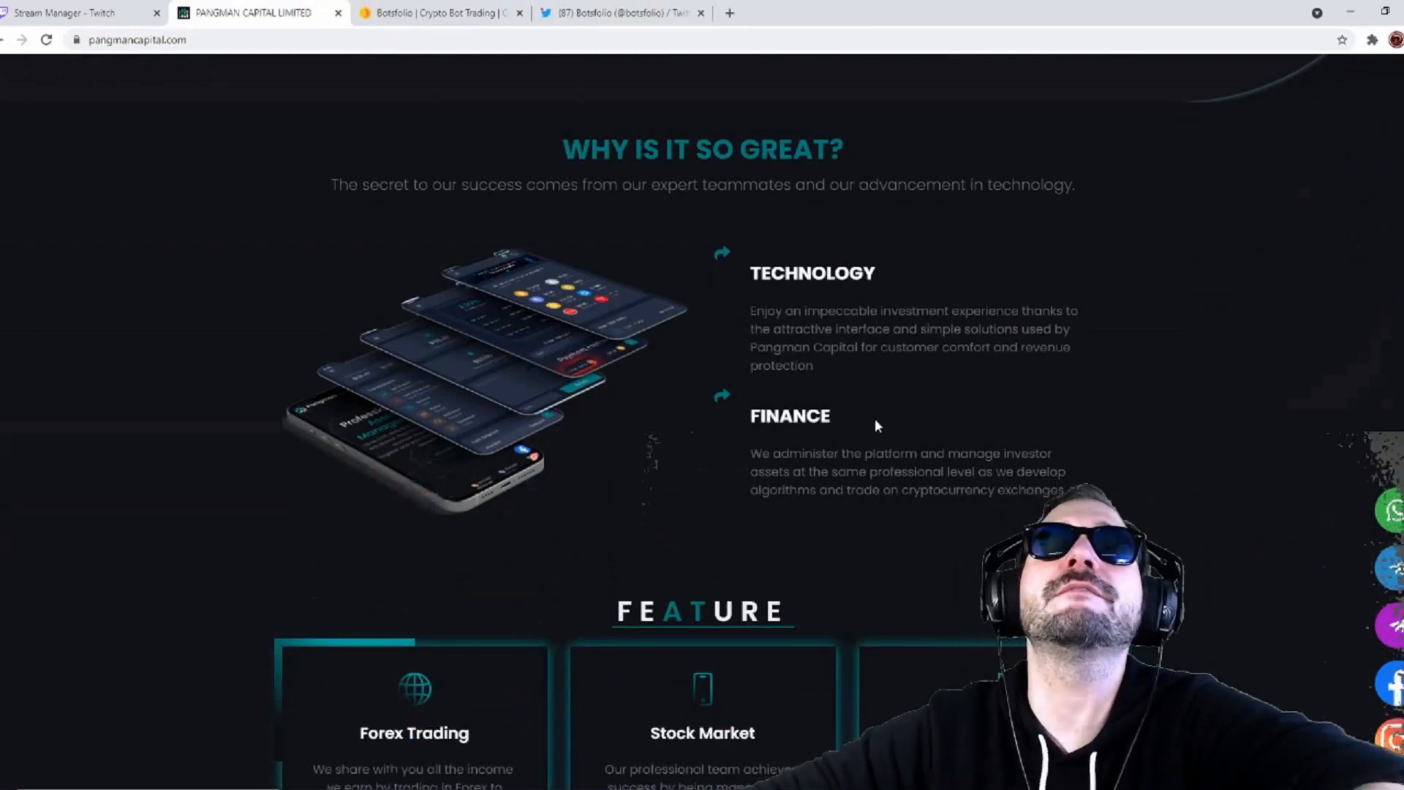
{"action": "scroll", "scroll_direction": "down", "scroll_amount": 3}
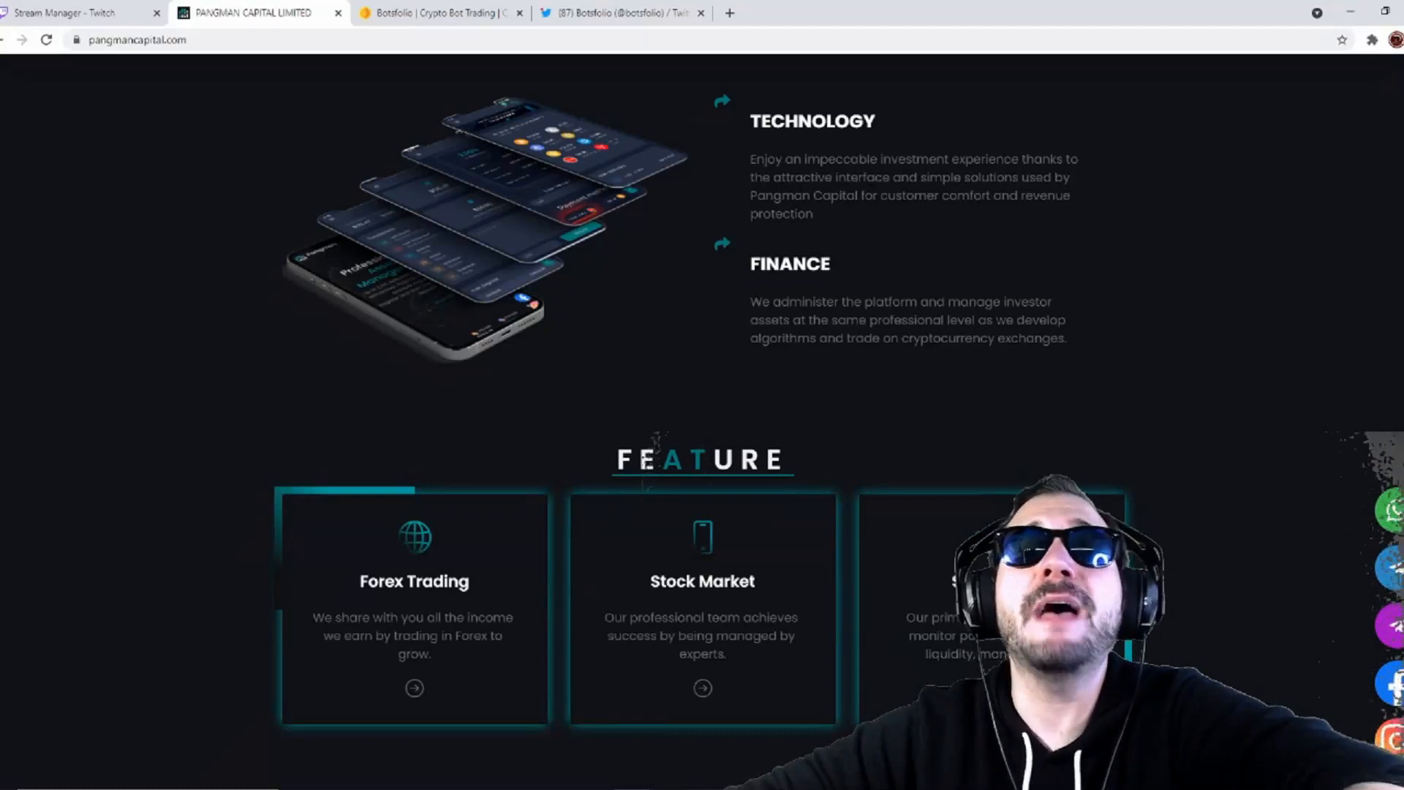
{"action": "mouse_move", "coordinate": [978, 251]}
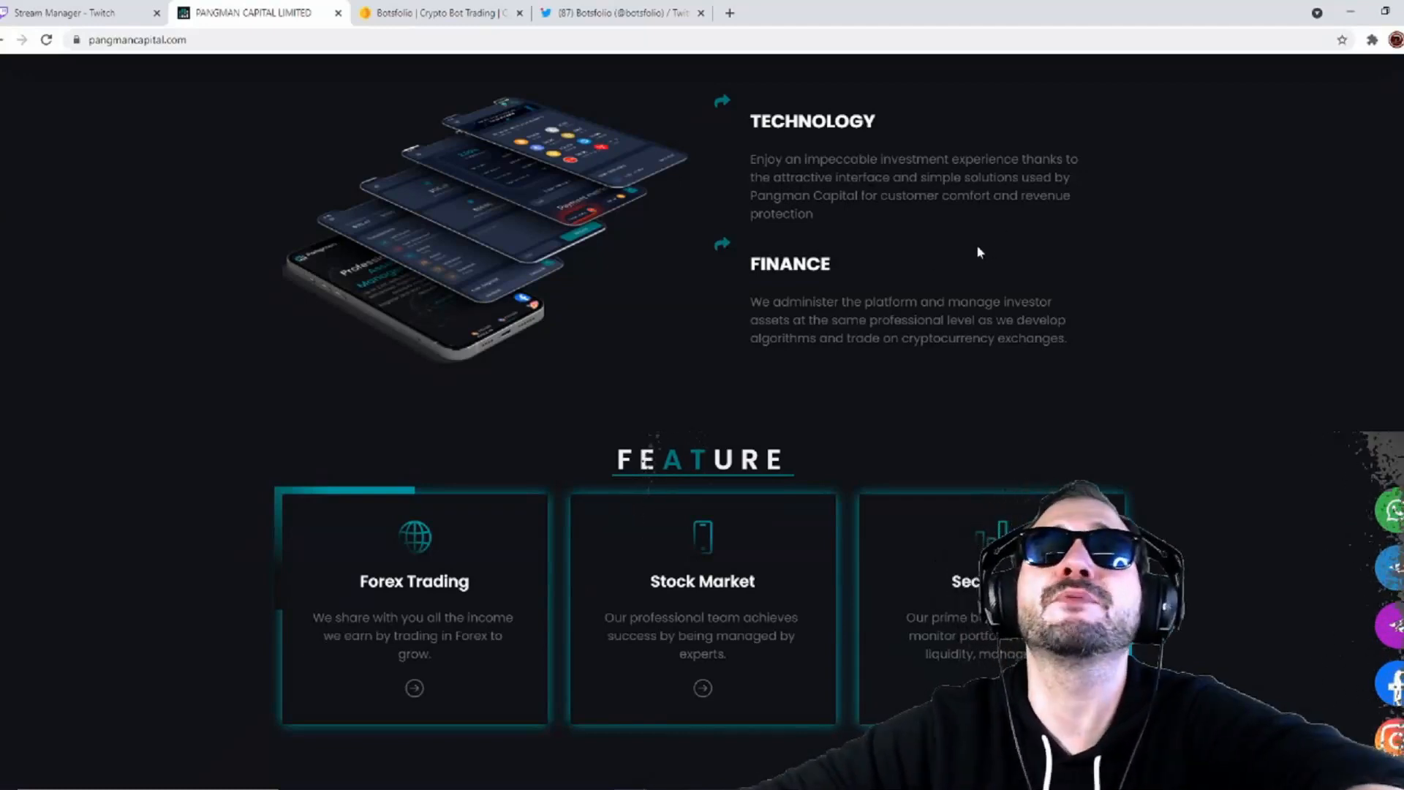
{"action": "mouse_move", "coordinate": [839, 220]}
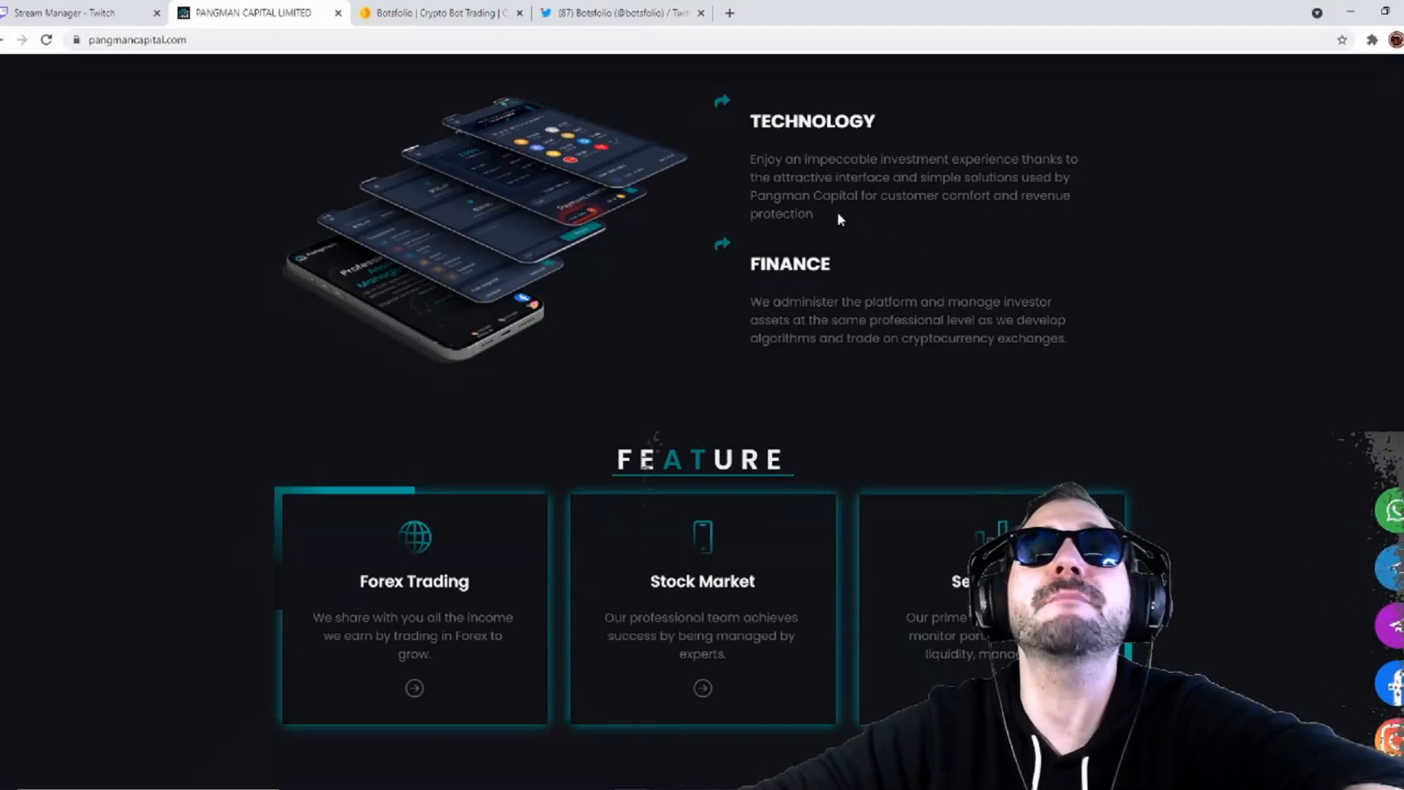
{"action": "mouse_move", "coordinate": [986, 225]}
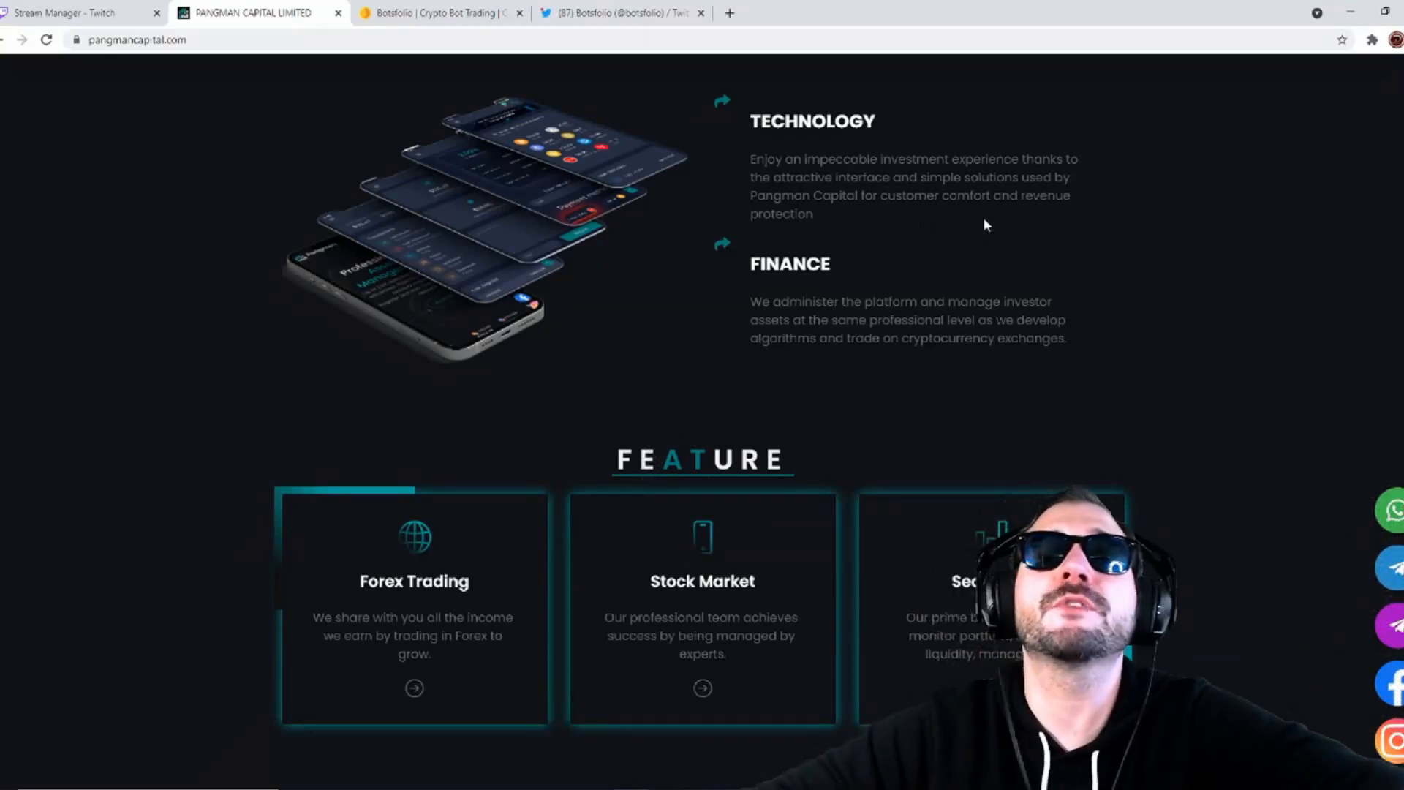
{"action": "mouse_move", "coordinate": [863, 295]}
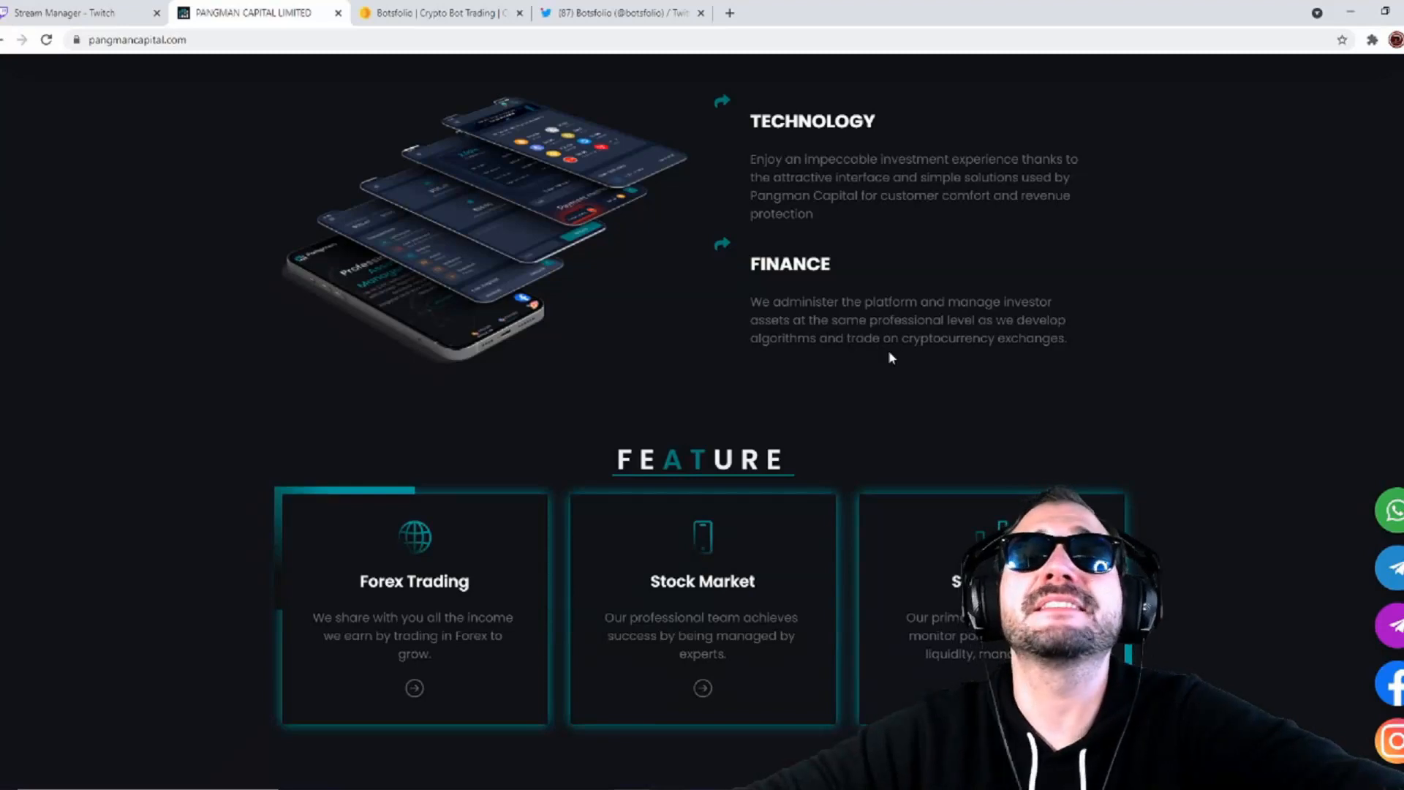
{"action": "mouse_move", "coordinate": [795, 364]}
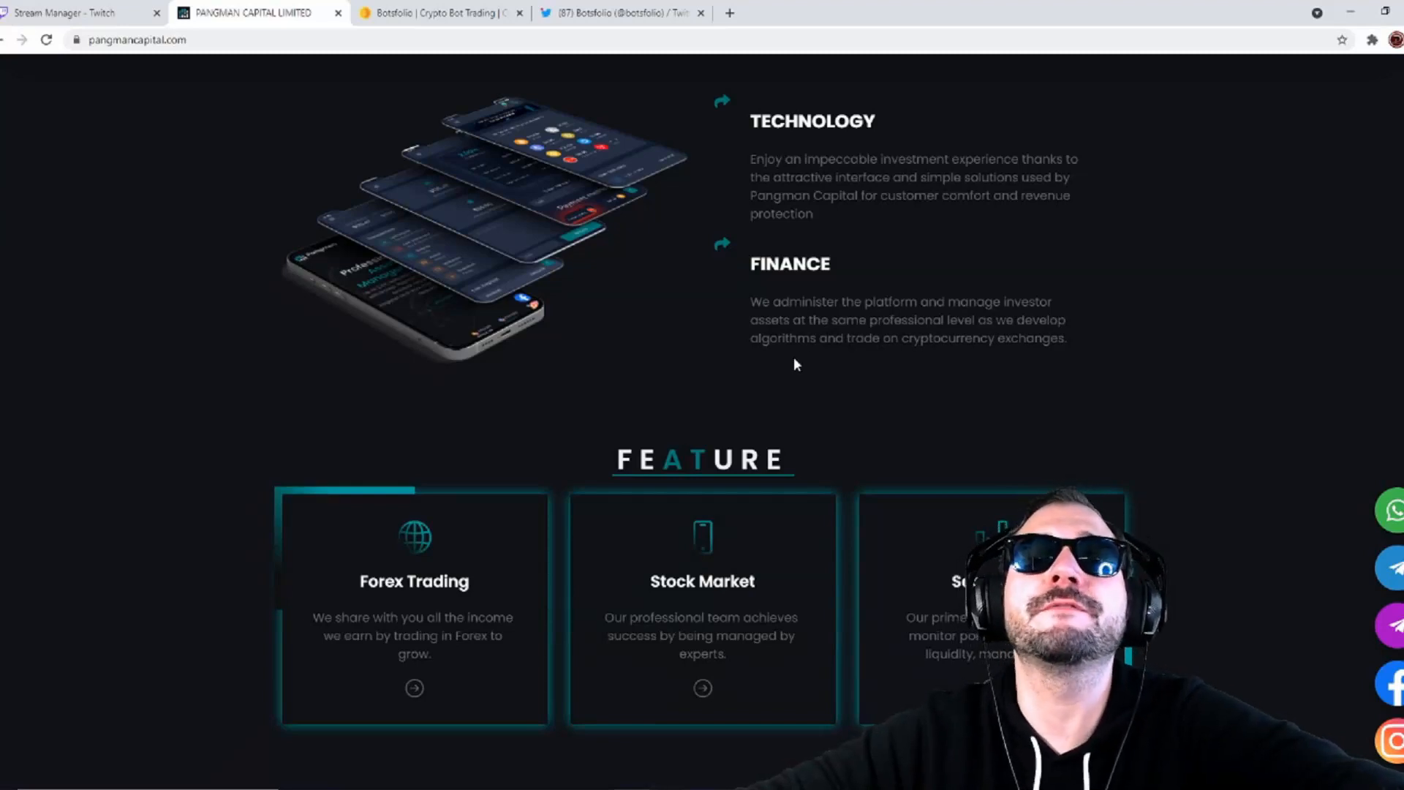
{"action": "scroll", "scroll_direction": "down", "scroll_amount": 3}
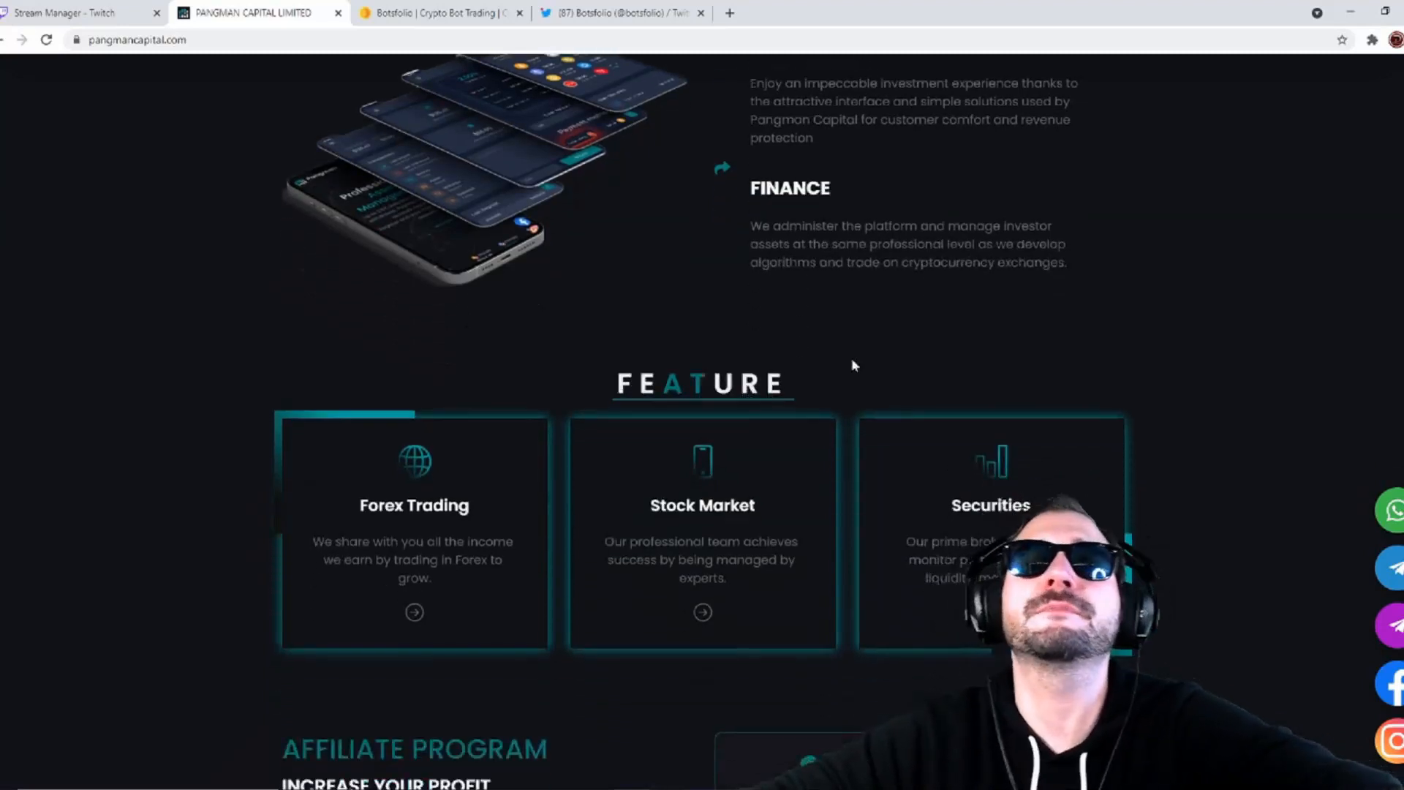
Scroll to the Affiliate Program's 5%-3%-1% referral commissions, payment logos and footer contacts.
{"action": "scroll", "scroll_direction": "down", "scroll_amount": 3}
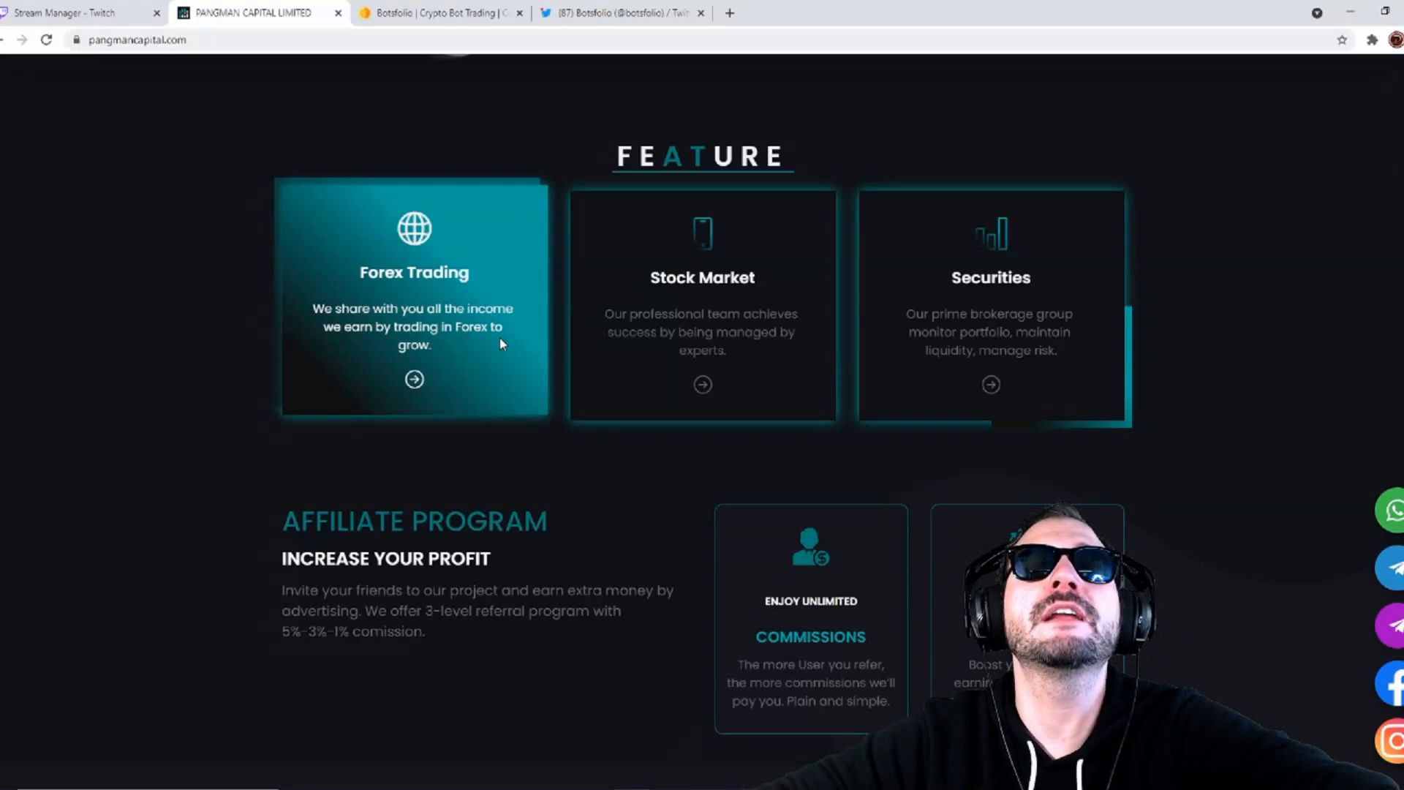
{"action": "scroll", "scroll_direction": "down", "scroll_amount": 3}
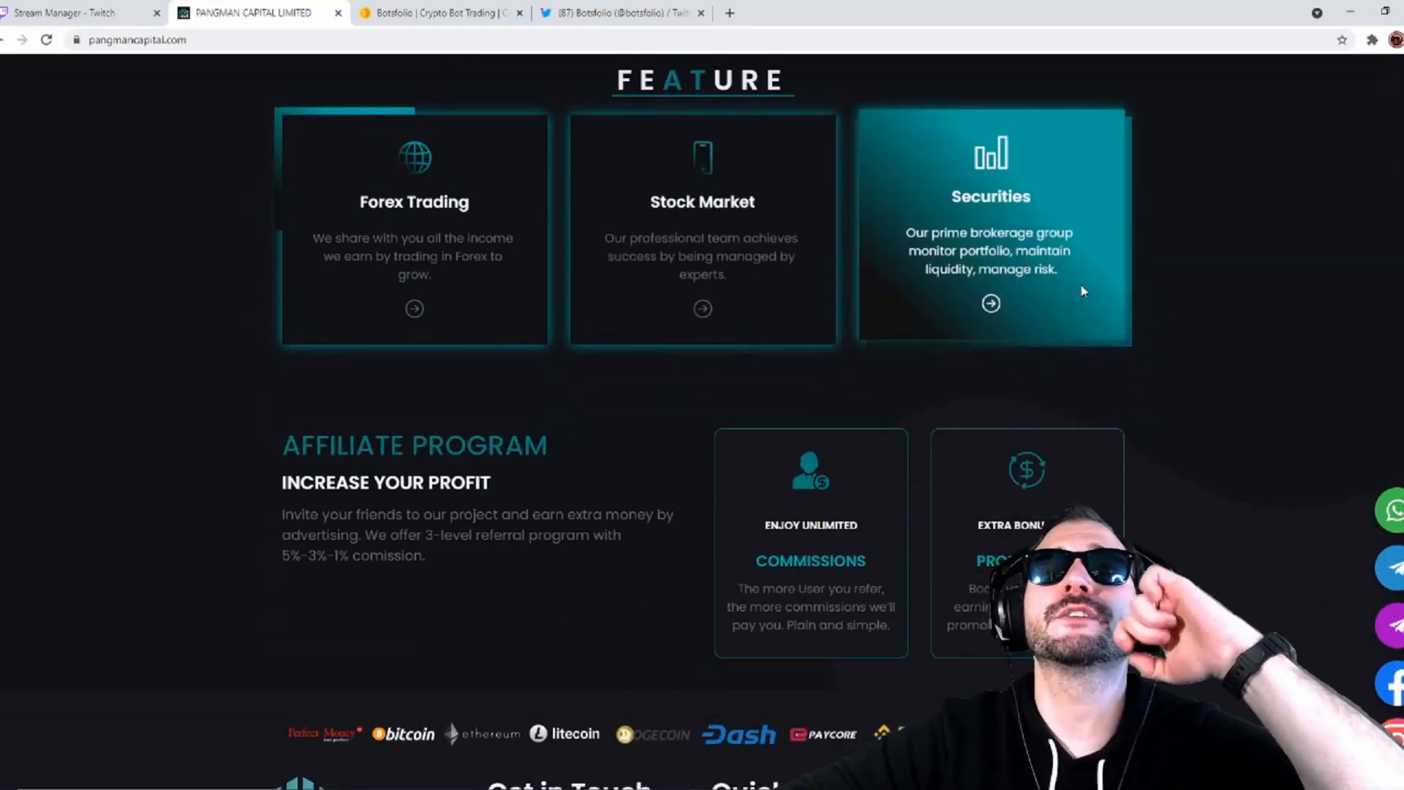
{"action": "scroll", "scroll_direction": "down", "scroll_amount": 3}
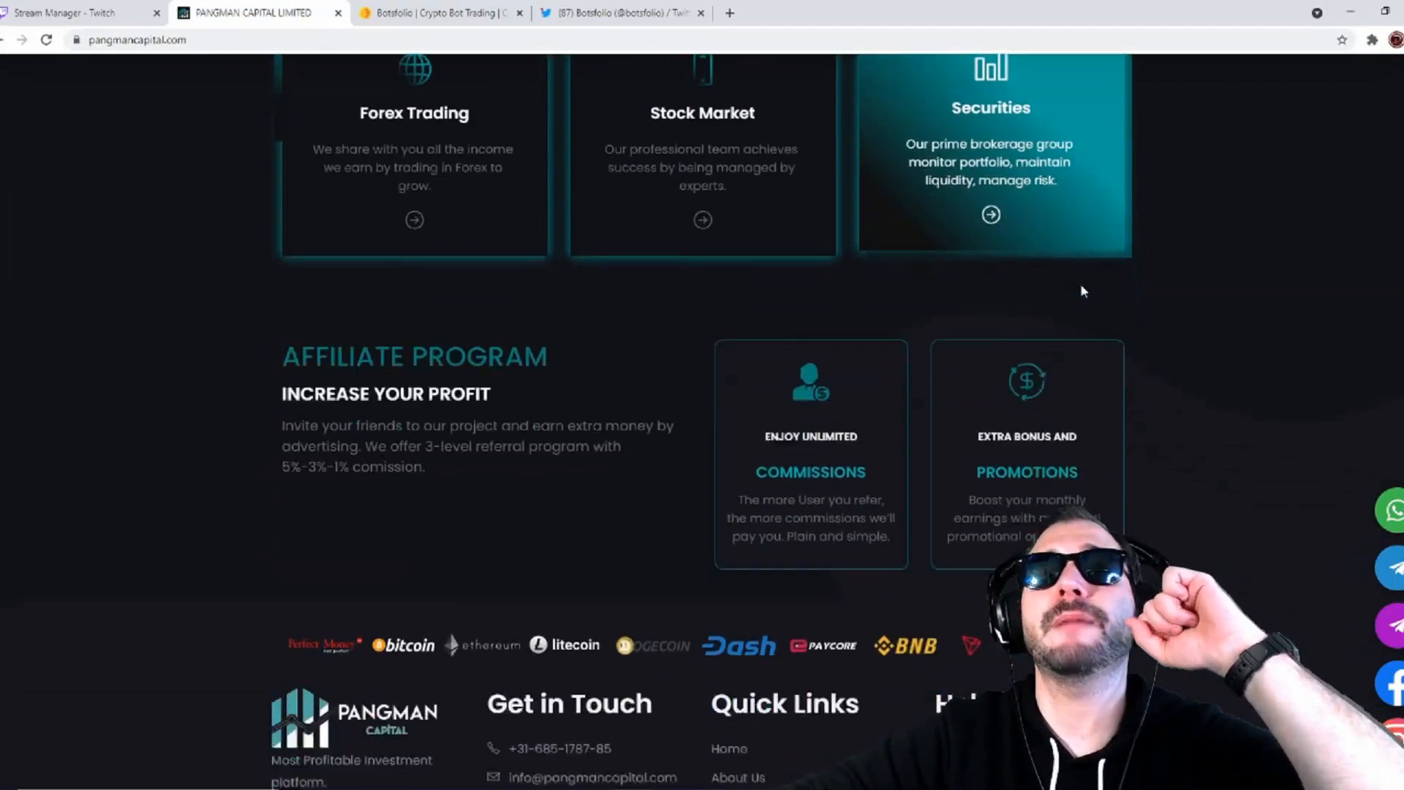
{"action": "scroll", "scroll_direction": "down", "scroll_amount": 3}
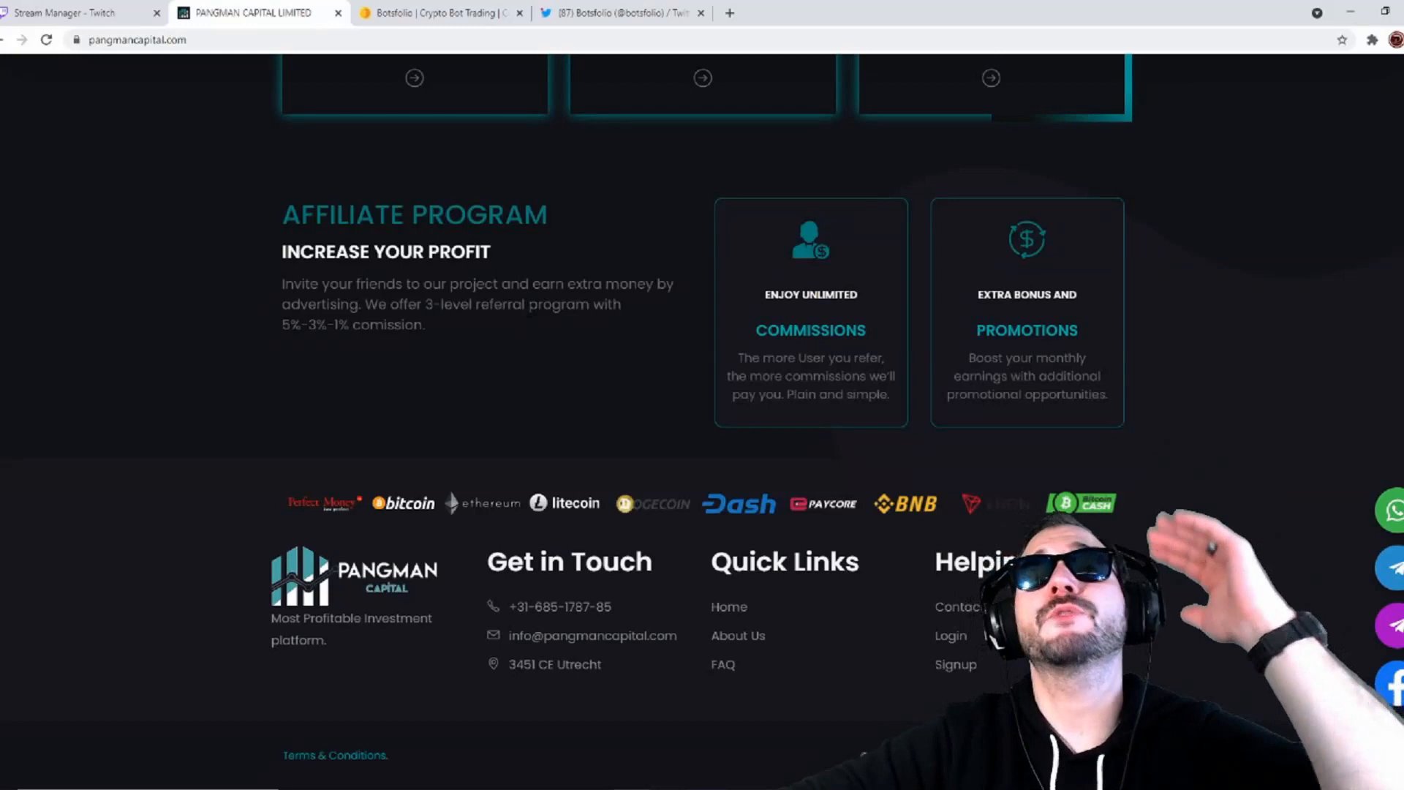
{"action": "mouse_move", "coordinate": [455, 359]}
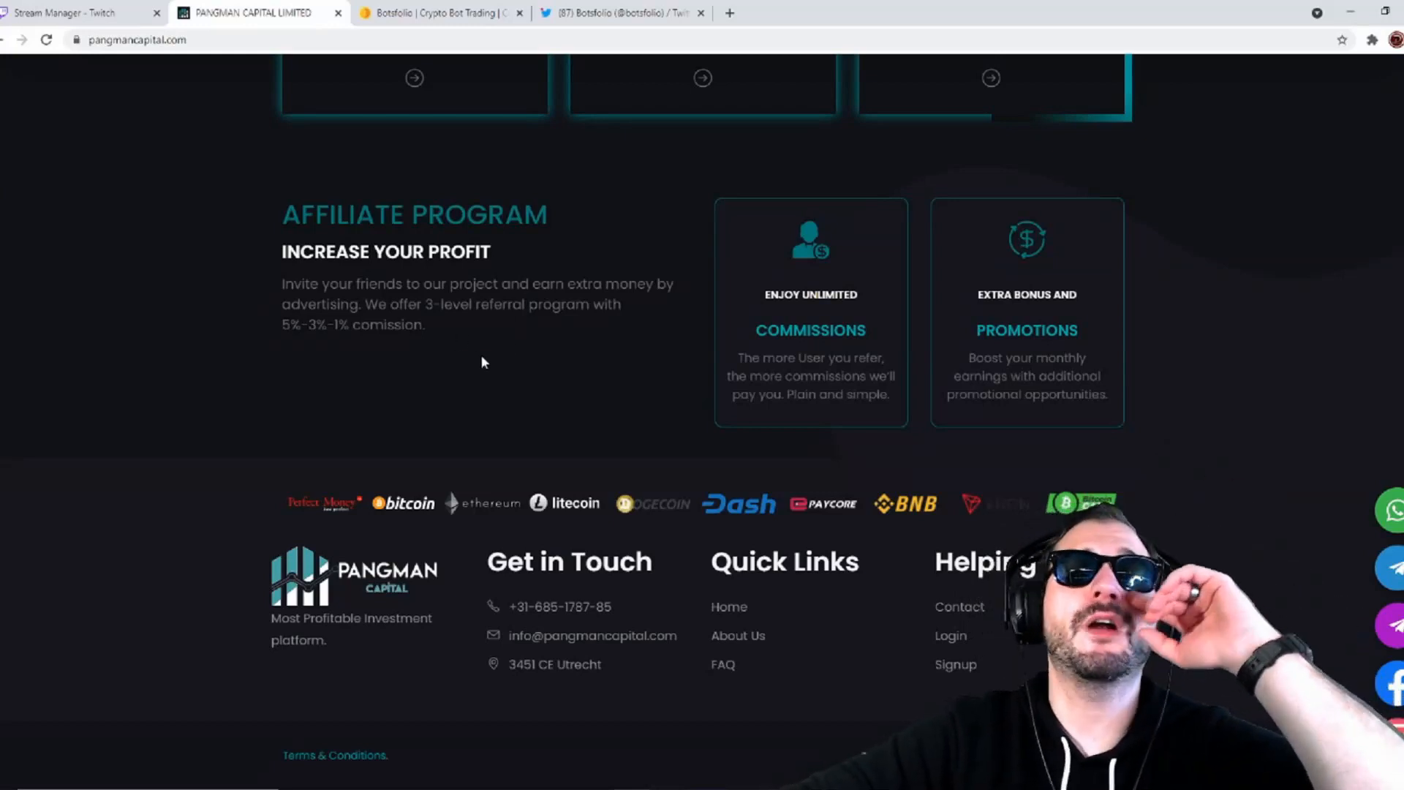
{"action": "mouse_move", "coordinate": [471, 339]}
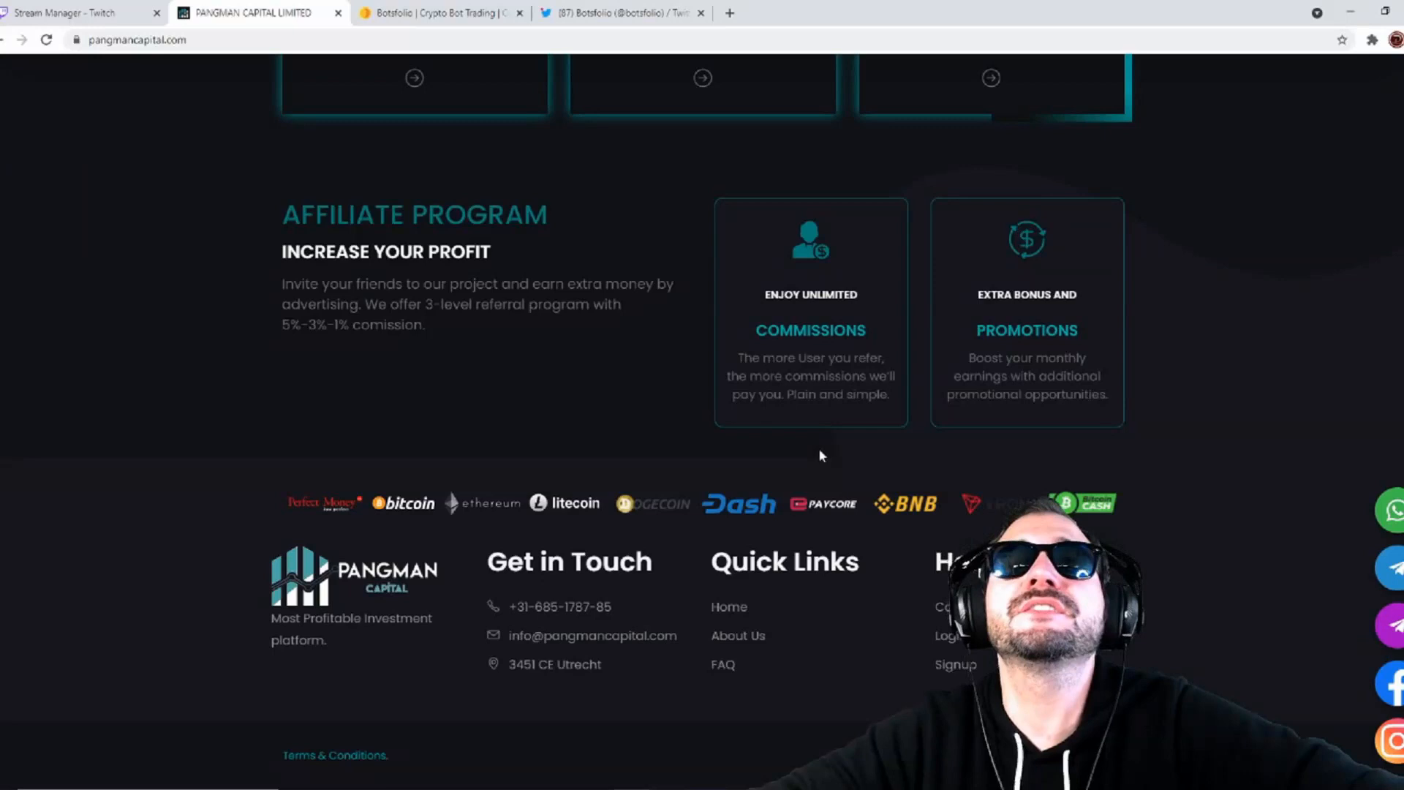
{"action": "mouse_move", "coordinate": [854, 350]}
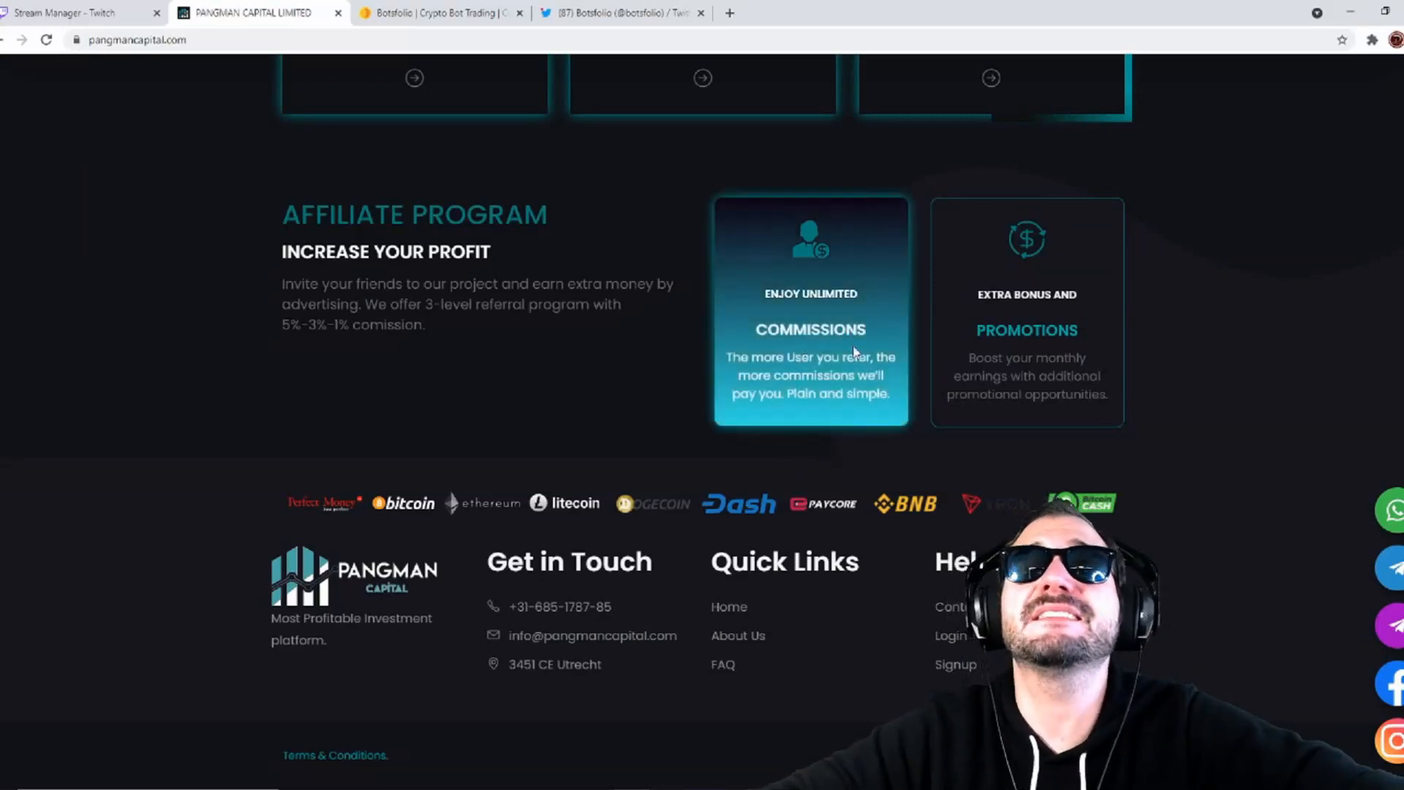
{"action": "mouse_move", "coordinate": [1027, 350]}
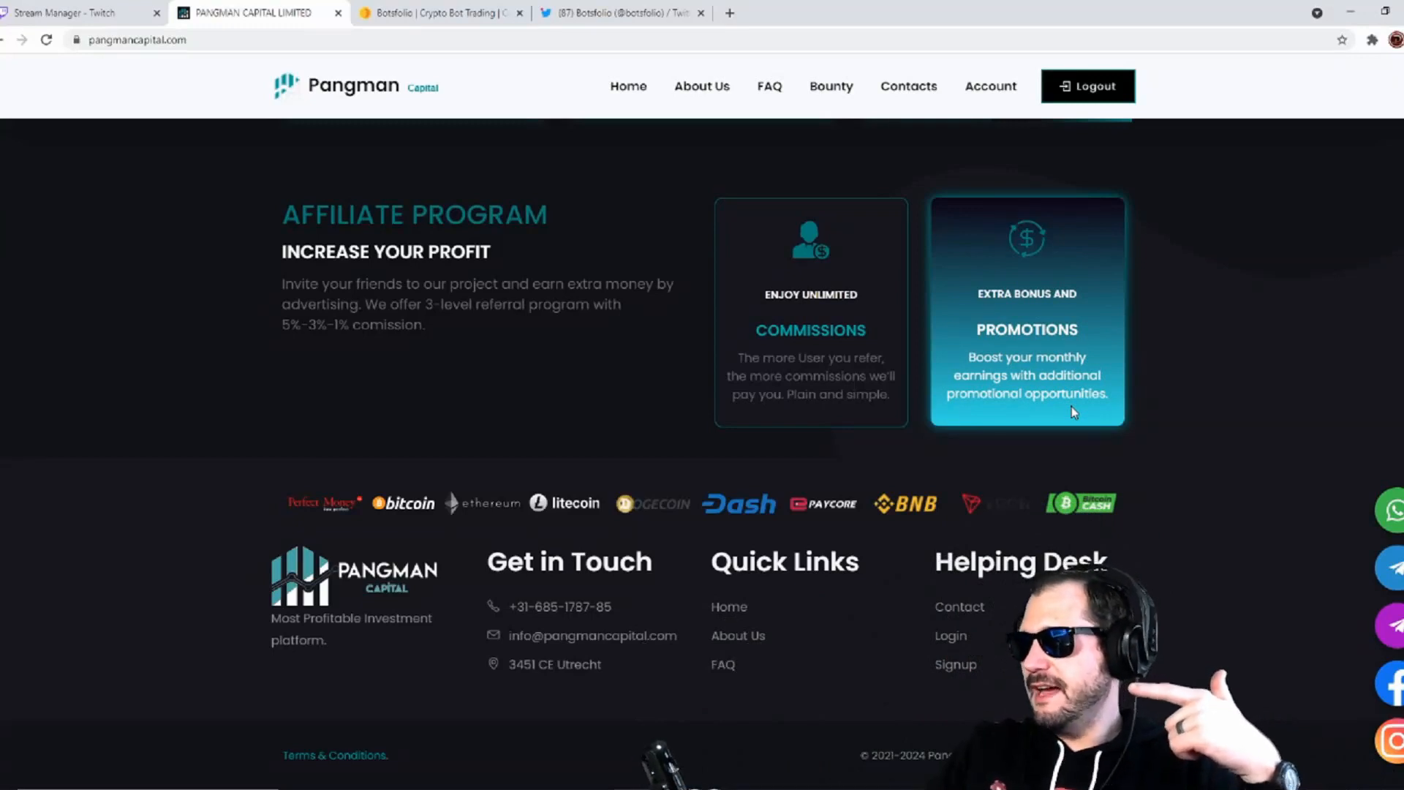
Open the Bounty page to view its campaign rules and reward tasks, then go back Home.
{"action": "left_click", "coordinate": [830, 86]}
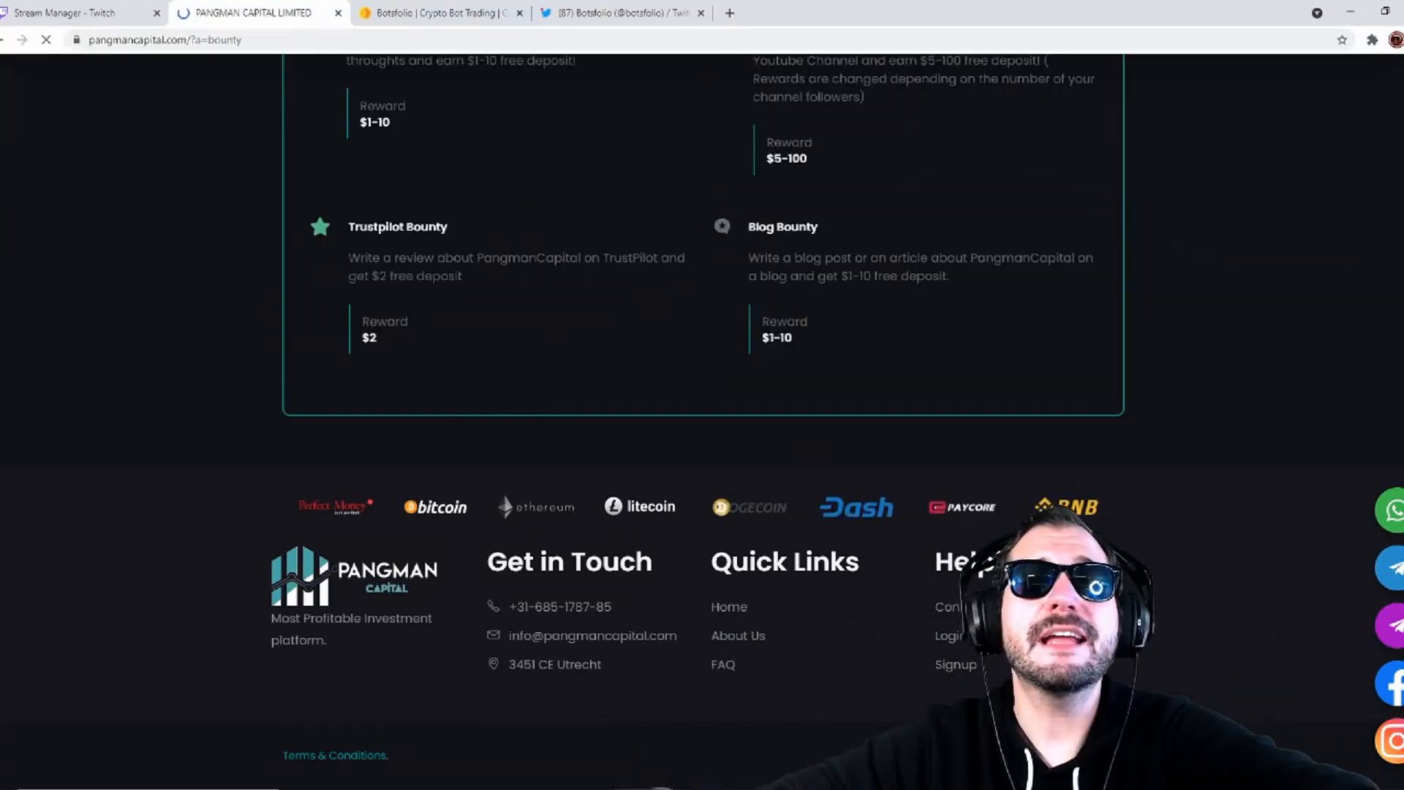
{"action": "scroll", "scroll_direction": "up", "scroll_amount": 3}
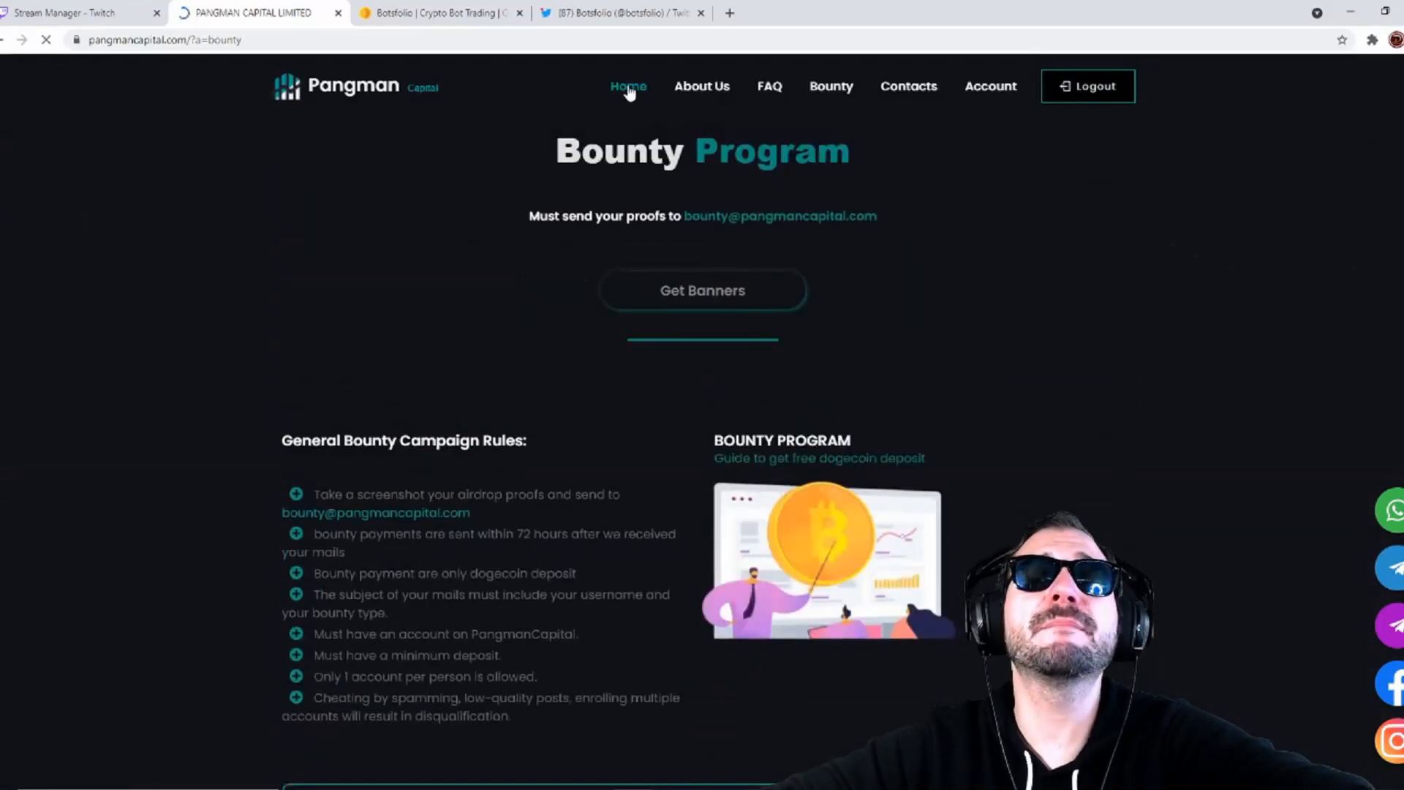
{"action": "left_click", "coordinate": [627, 86]}
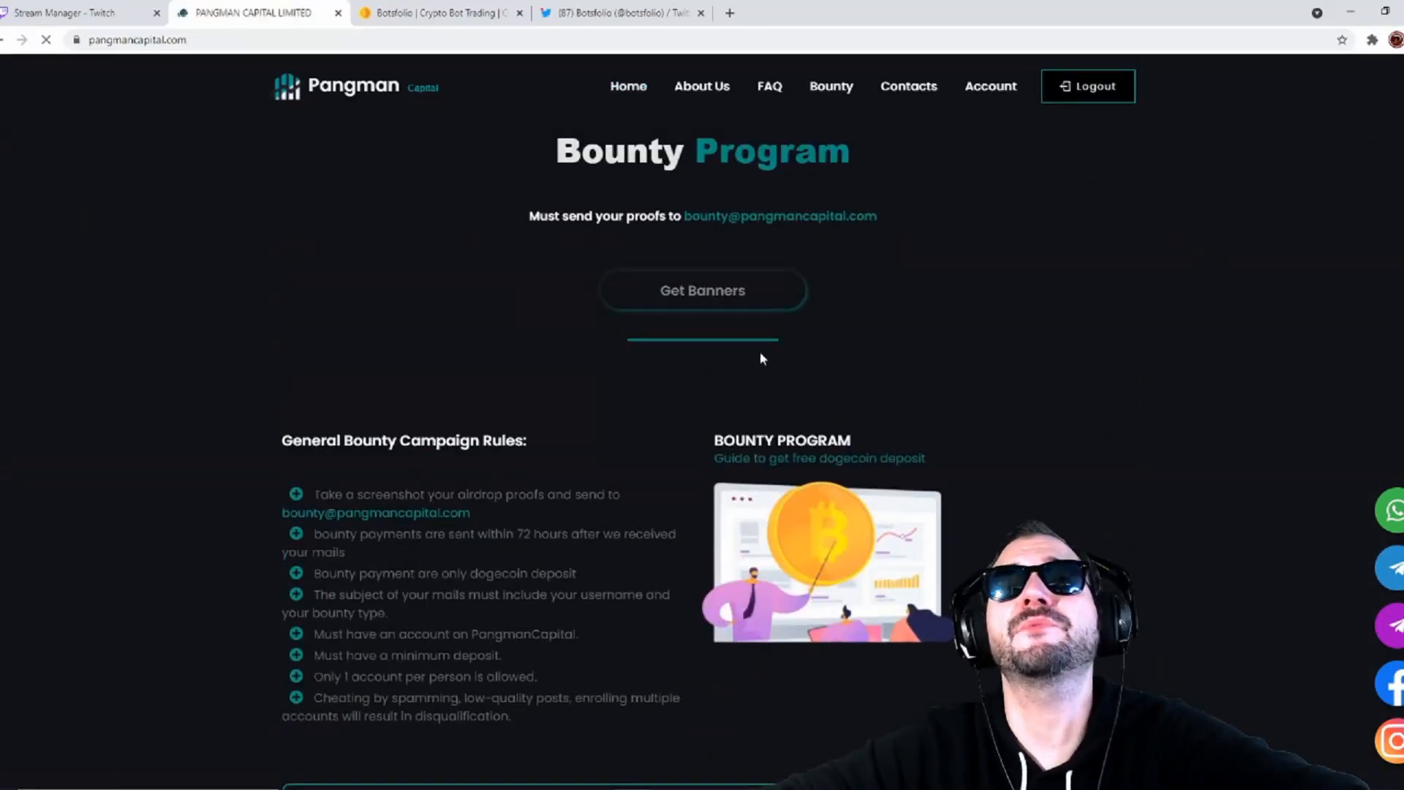
Go Home to the banner advertising professional asset management with up to 2.5% daily.
{"action": "left_click", "coordinate": [628, 86]}
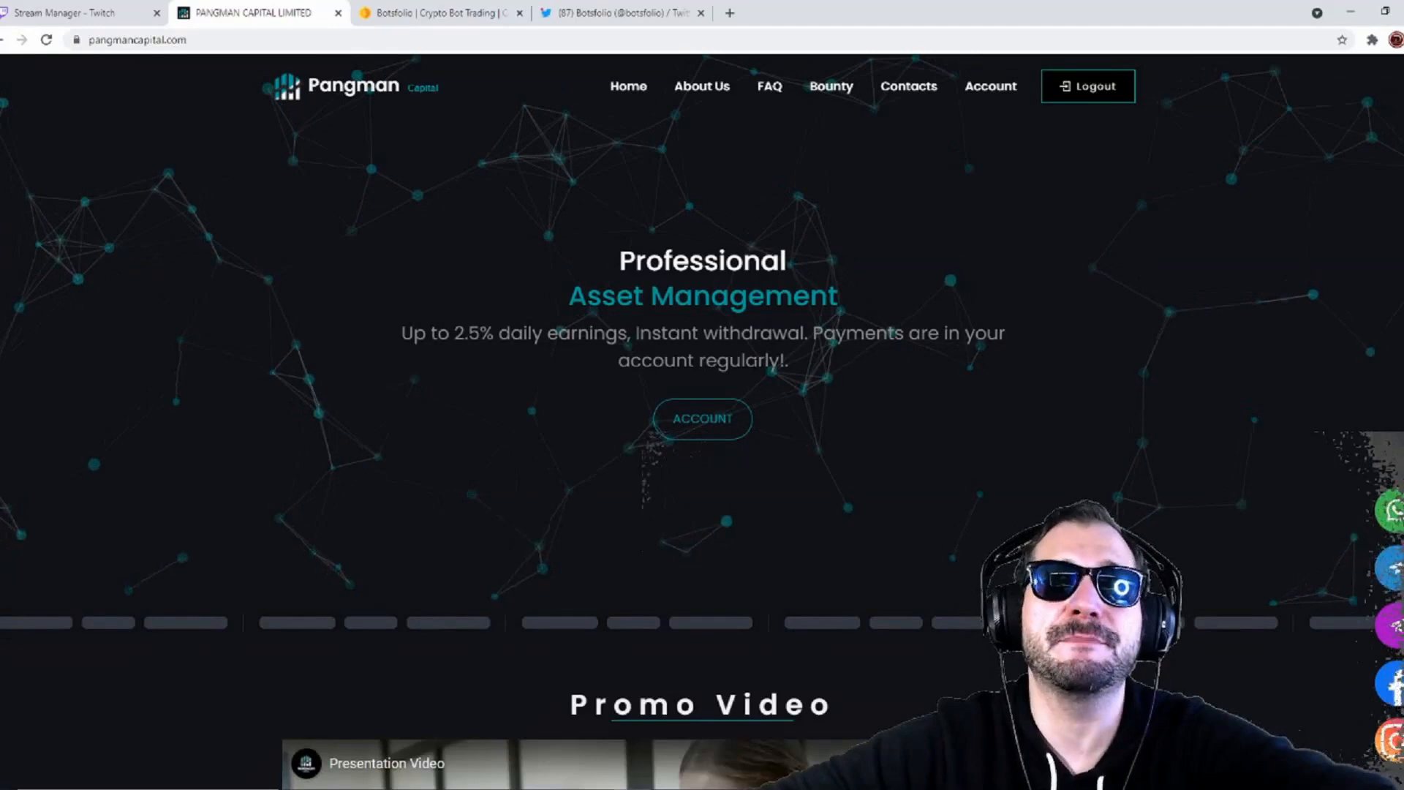
{"action": "mouse_move", "coordinate": [860, 488]}
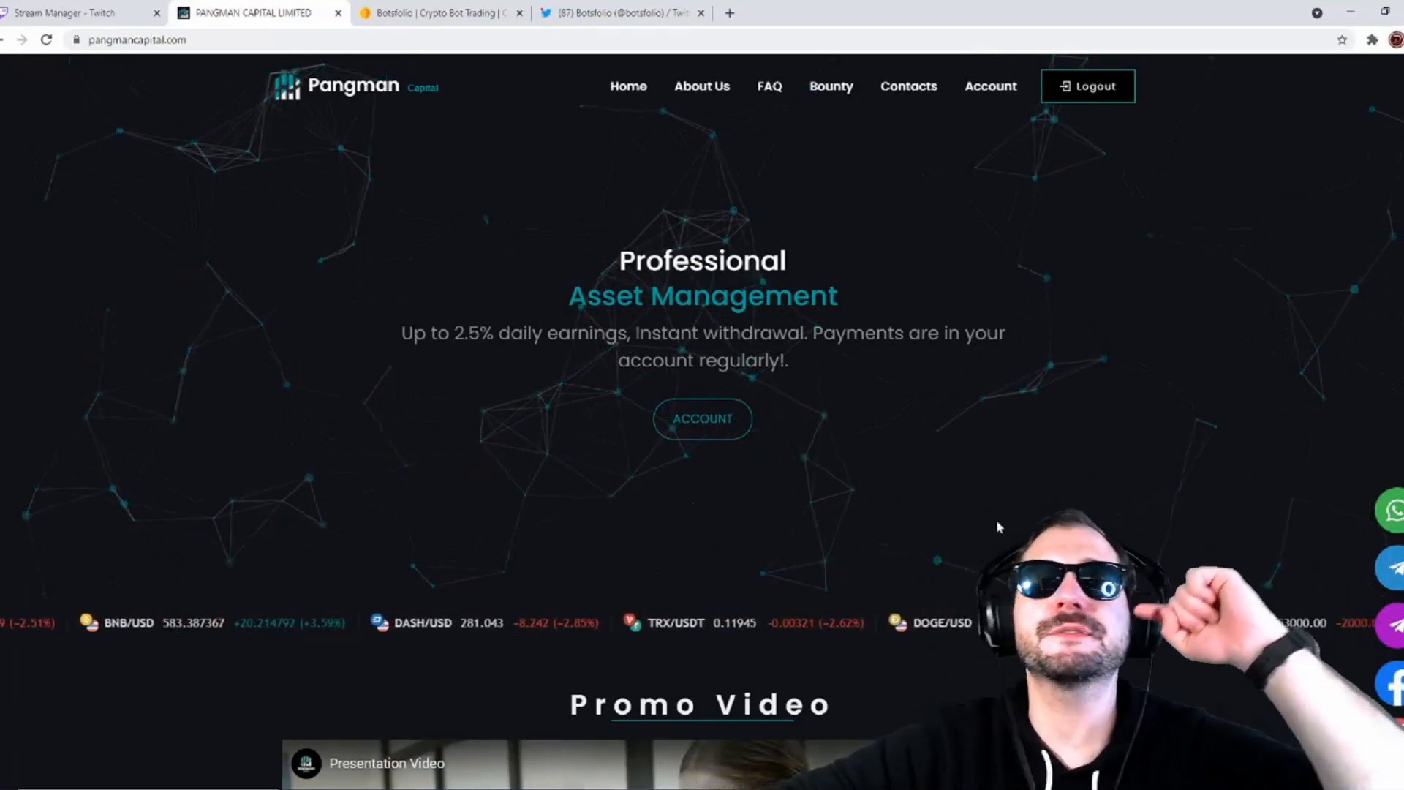
{"action": "mouse_move", "coordinate": [932, 507]}
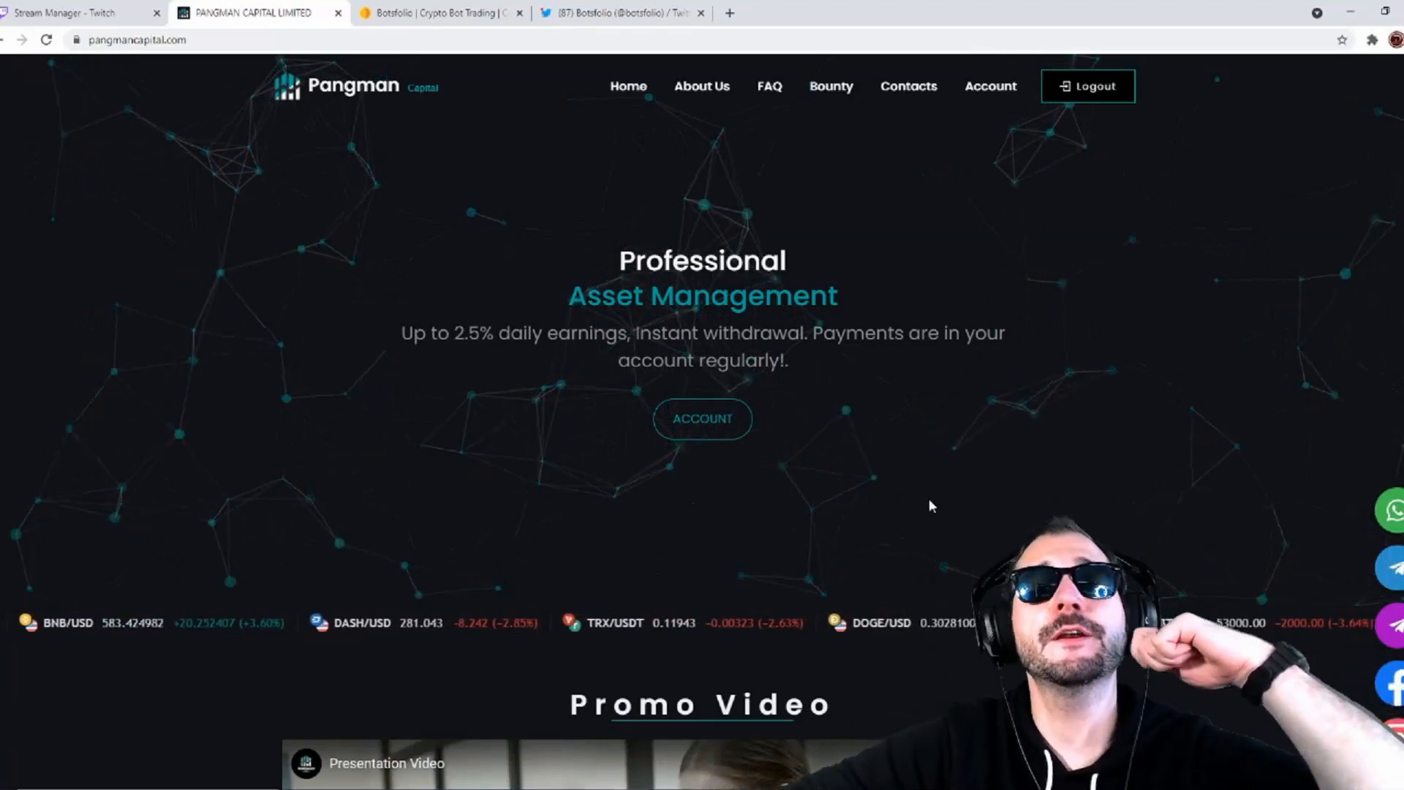